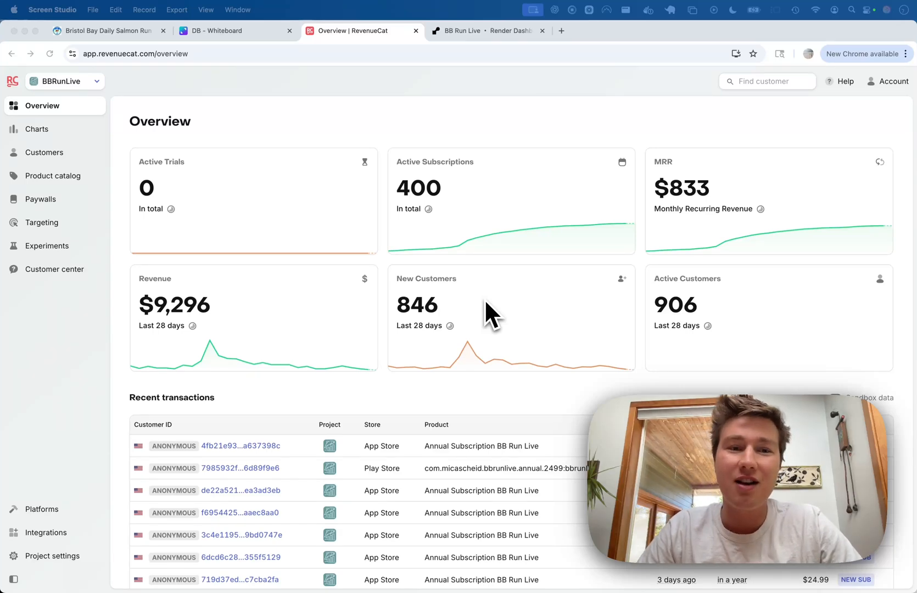
mouse_move(500, 300)
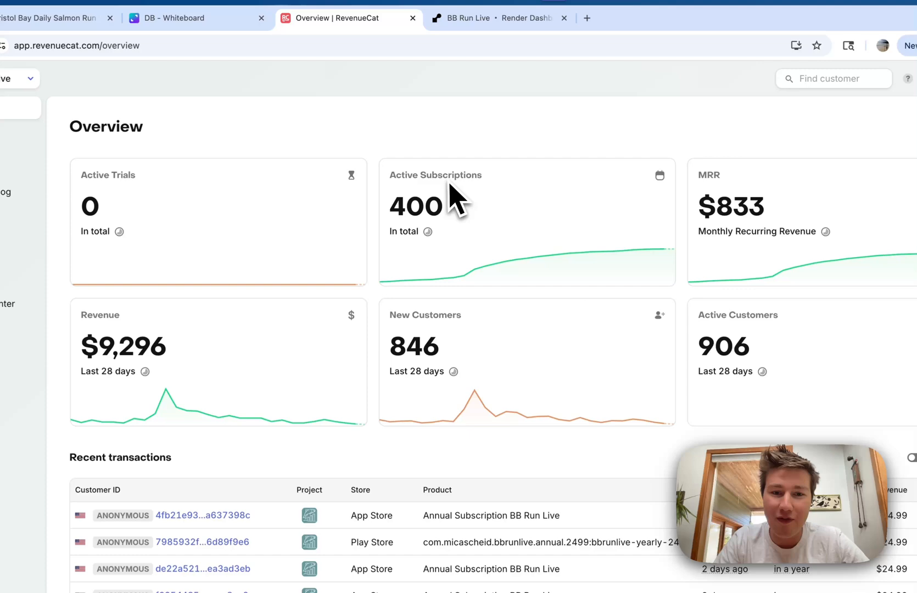
mouse_move(445, 204)
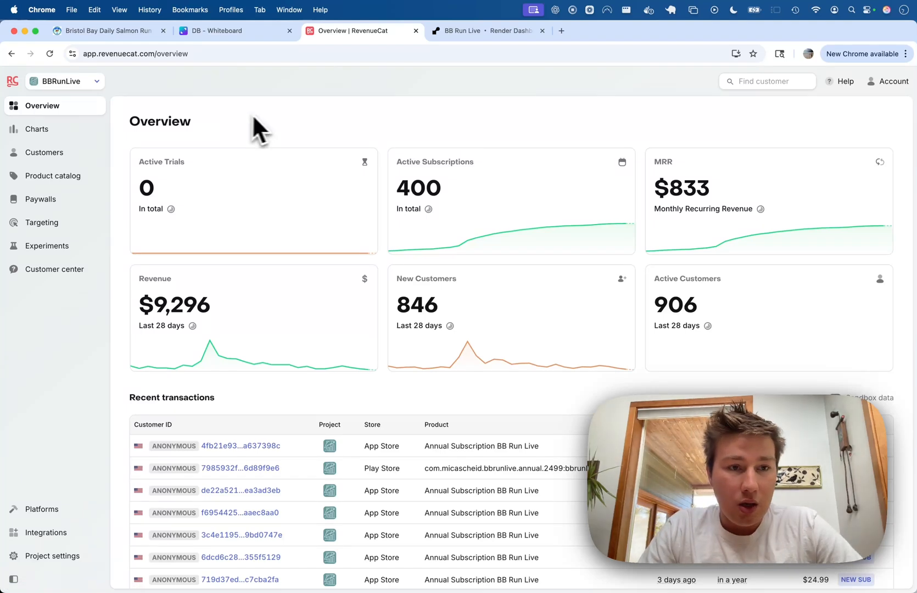
mouse_move(286, 131)
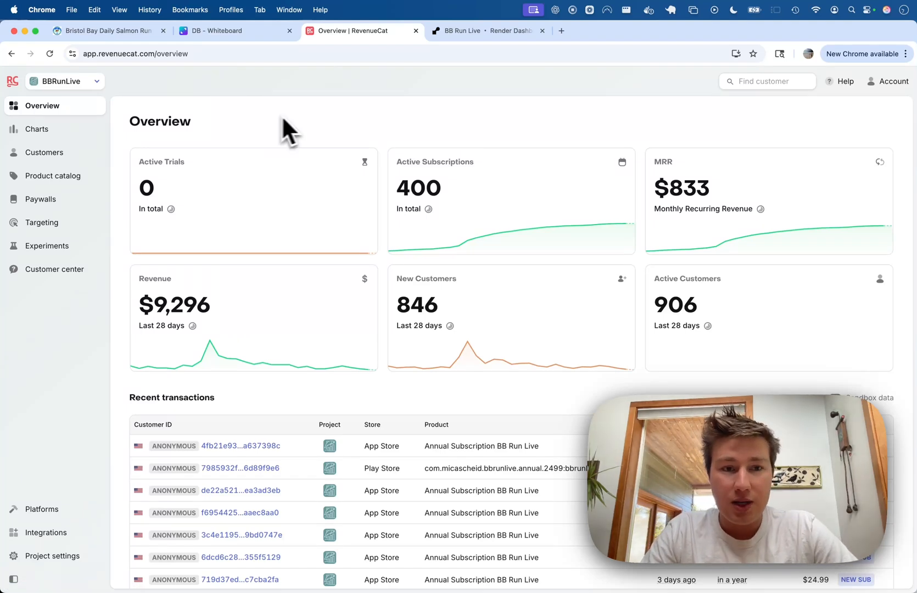
mouse_move(301, 129)
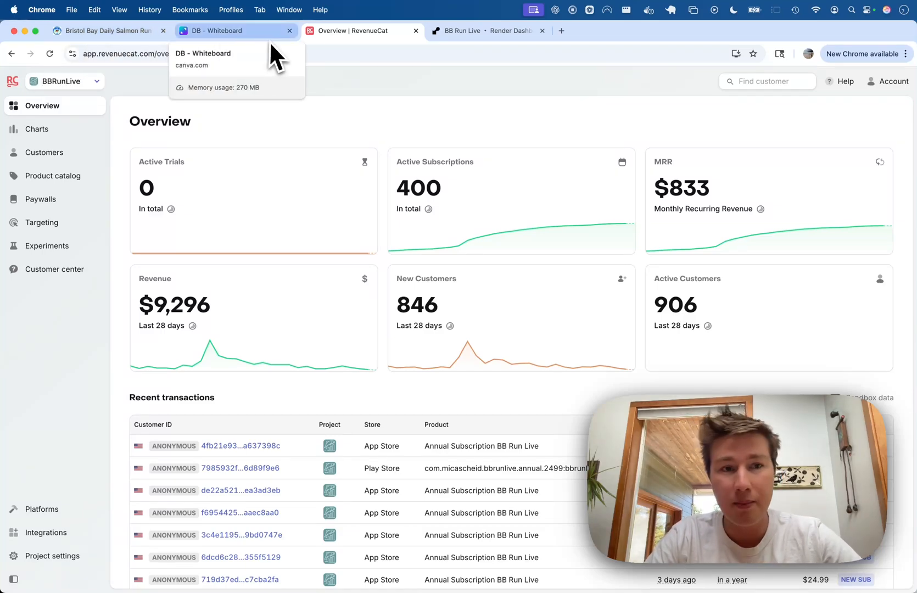
Switch to the Canva DB whiteboard showing the app's architecture diagram
click(217, 31)
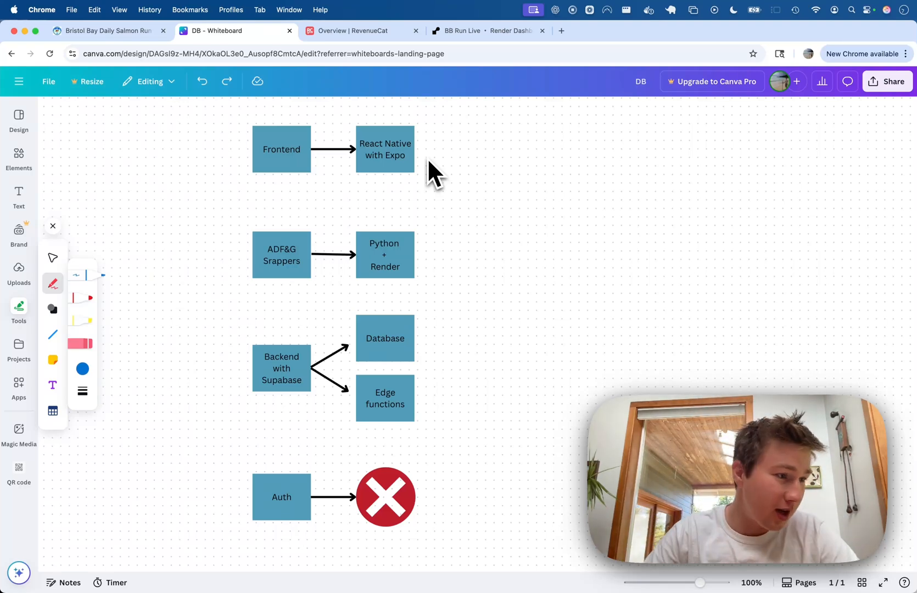
mouse_move(465, 157)
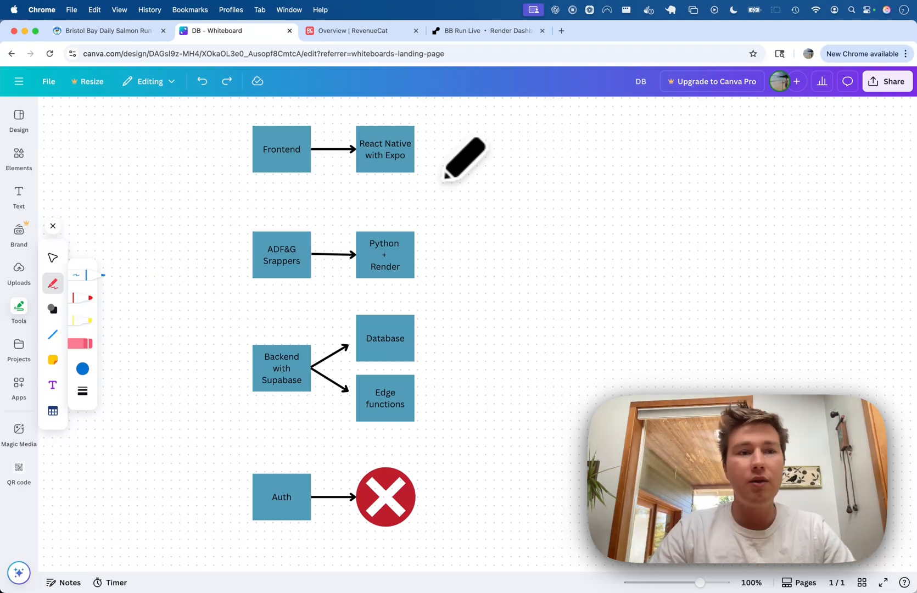
mouse_move(410, 198)
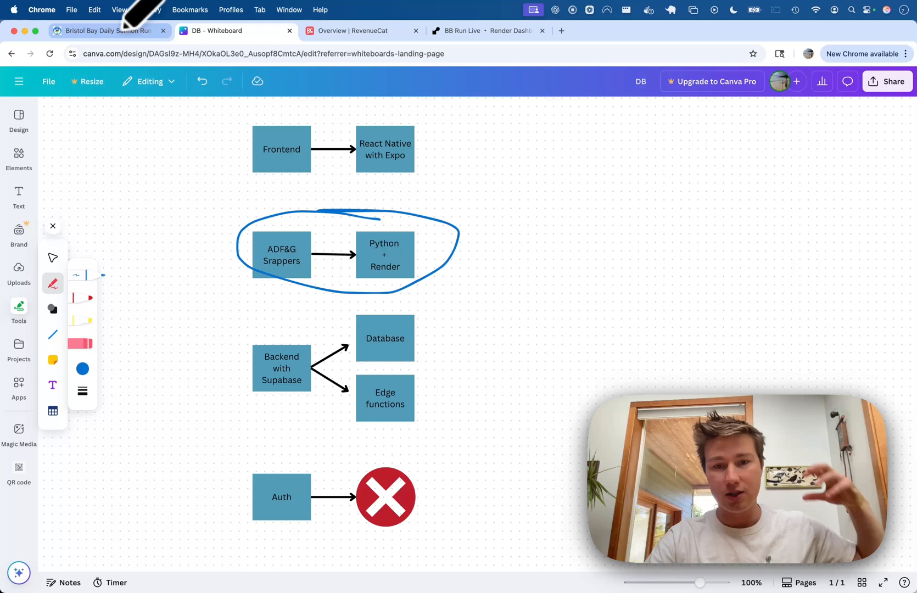
mouse_move(105, 31)
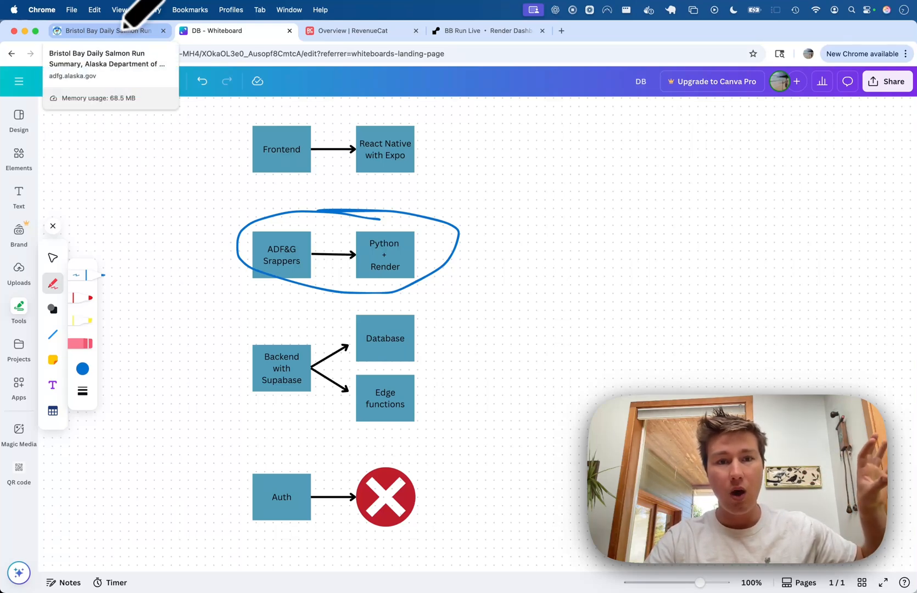
Reach the ADF&G Bristol Bay Commercial Salmon Fisheries harvest links via Fishing > Commercial
click(233, 30)
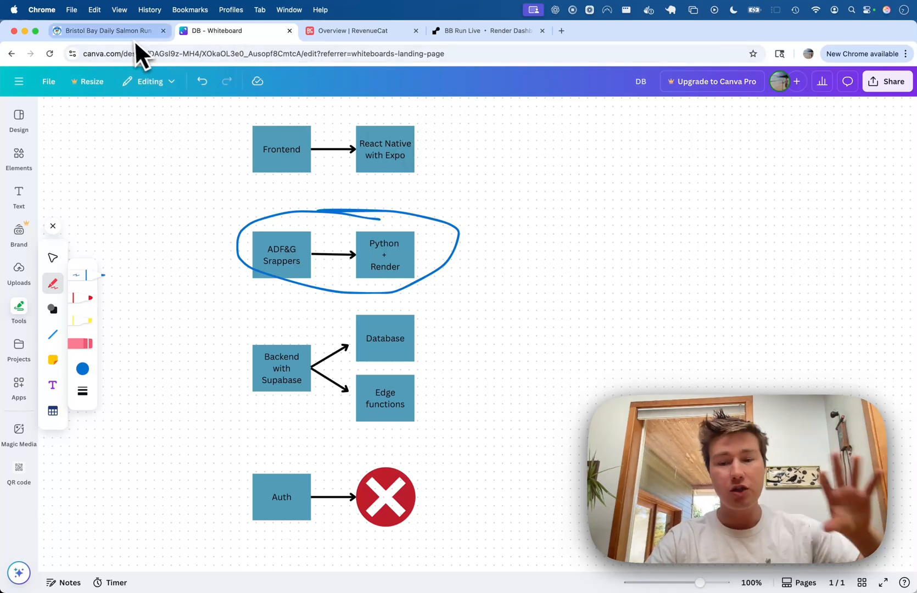
mouse_move(110, 30)
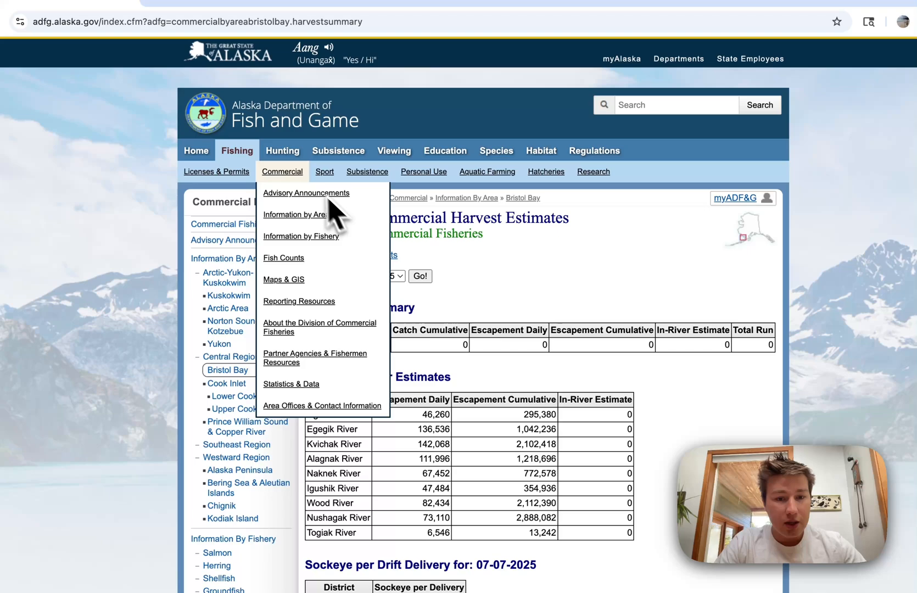
click(296, 214)
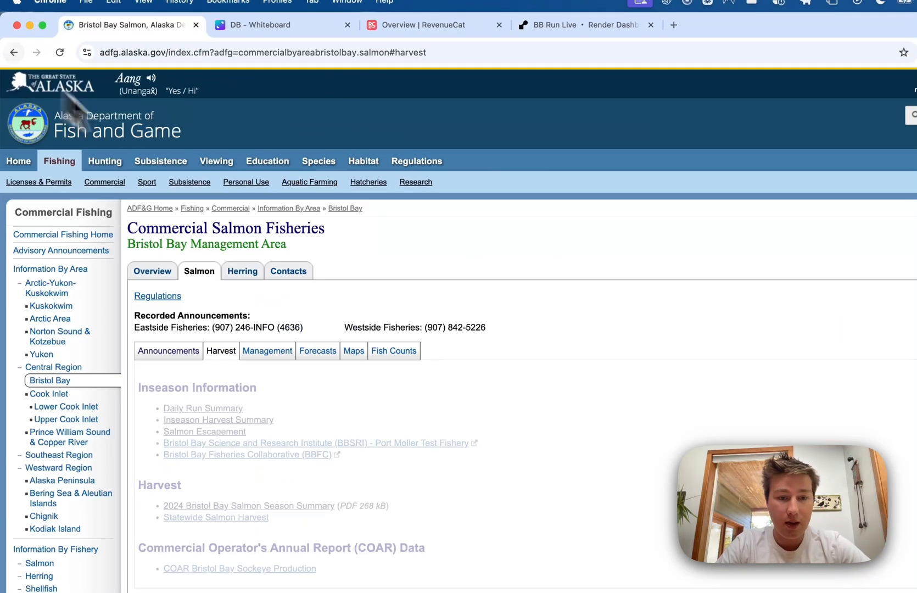
scroll(down, 3)
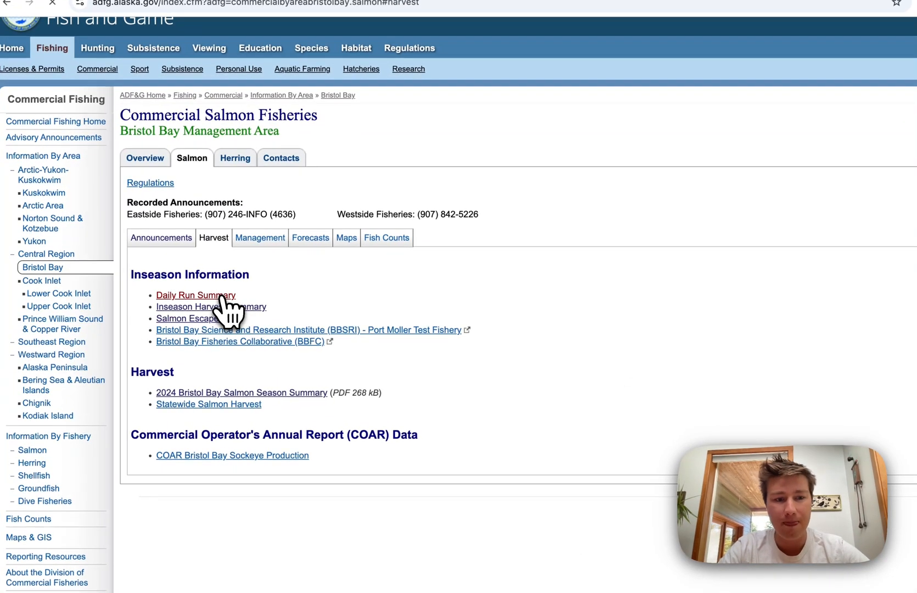
View the Daily Run Summary inseason harvest estimate tables for 07-07-2025
click(211, 306)
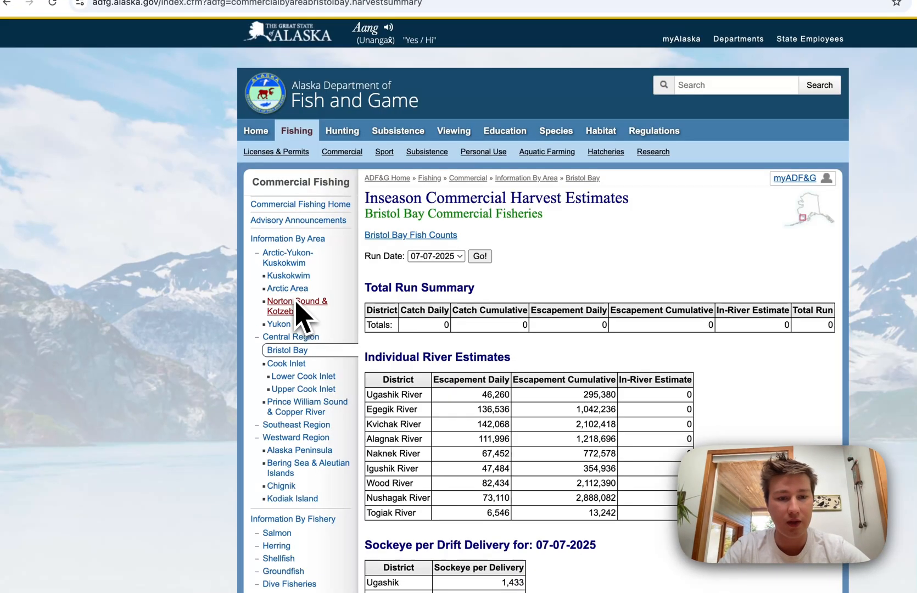
scroll(down, 3)
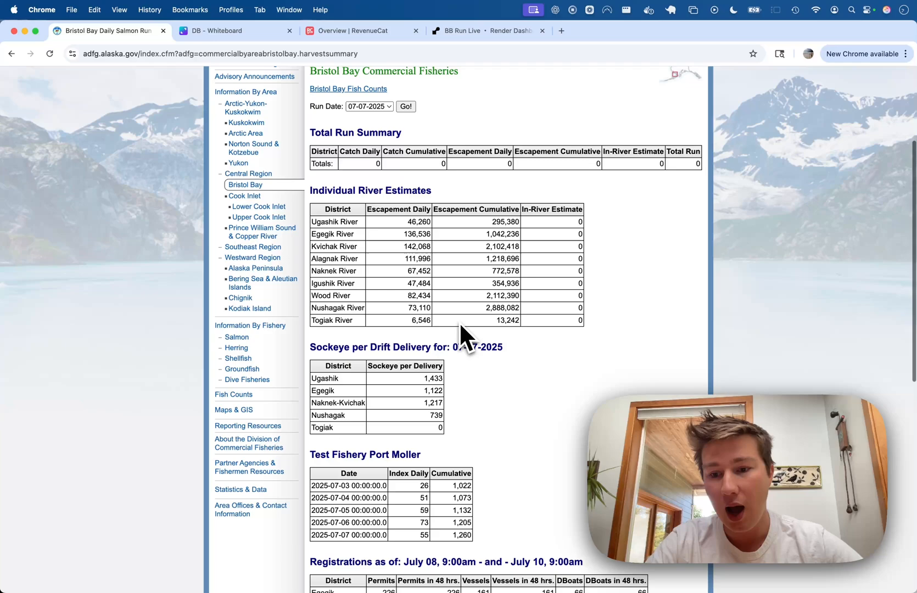
scroll(down, 3)
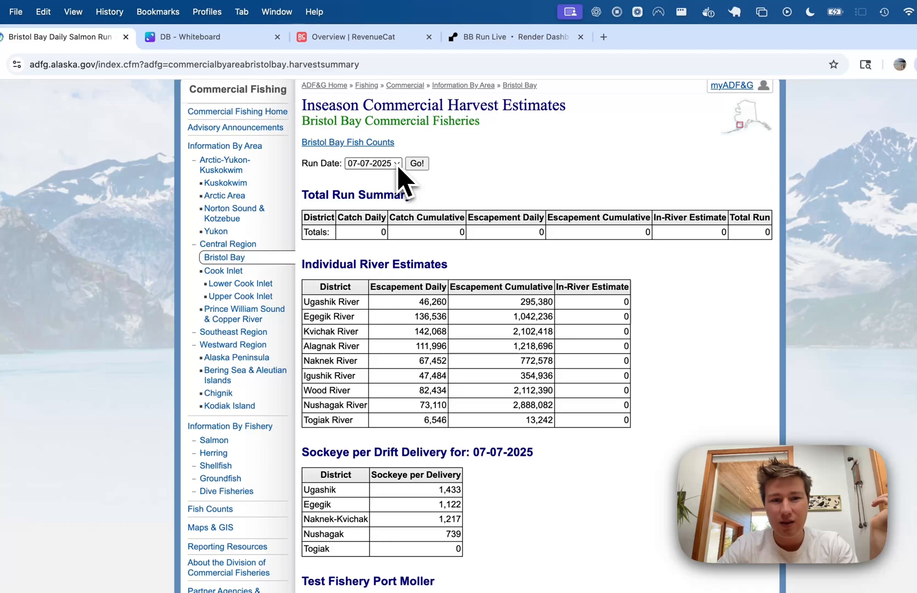
Load the 07-06-2025 run date estimates and review the updated tables
click(372, 163)
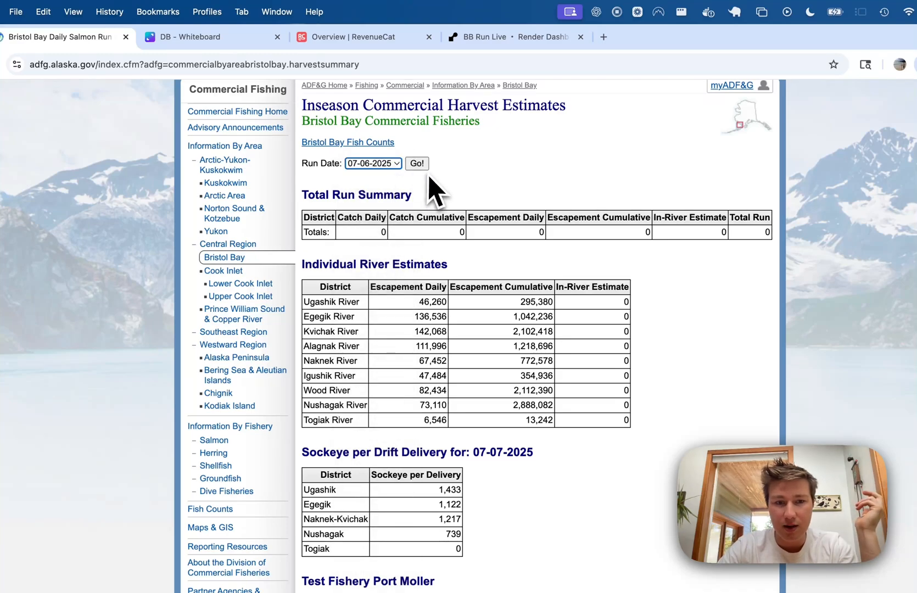
click(416, 164)
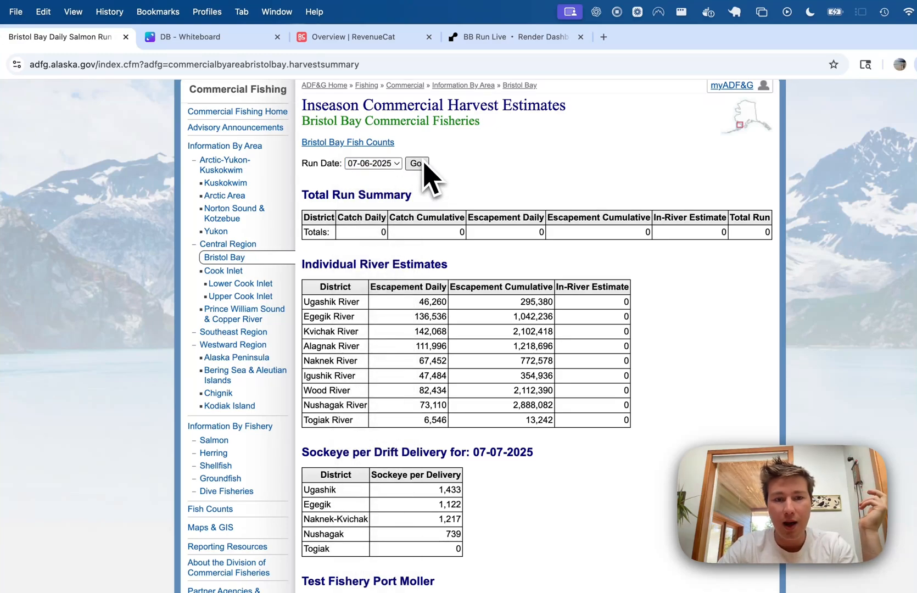
click(416, 163)
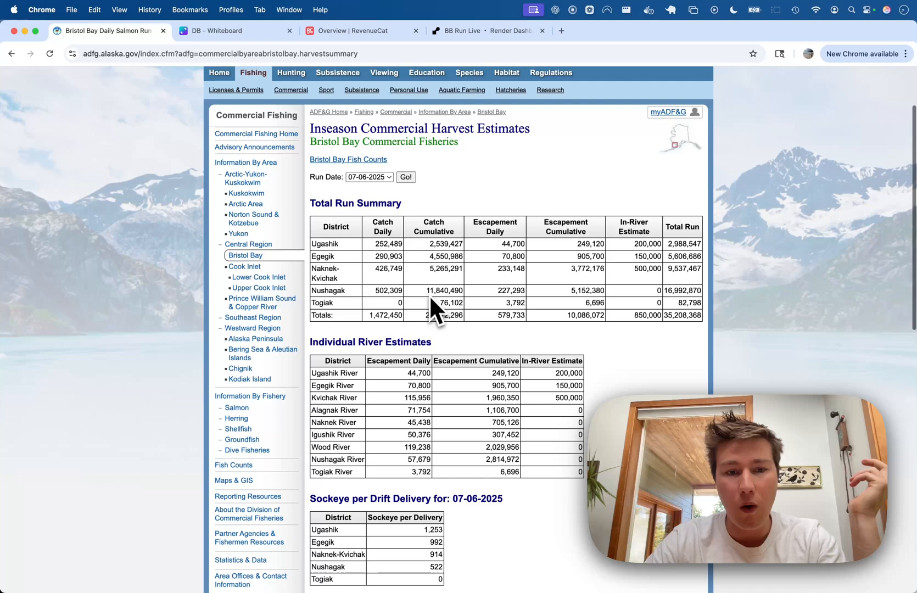
scroll(down, 3)
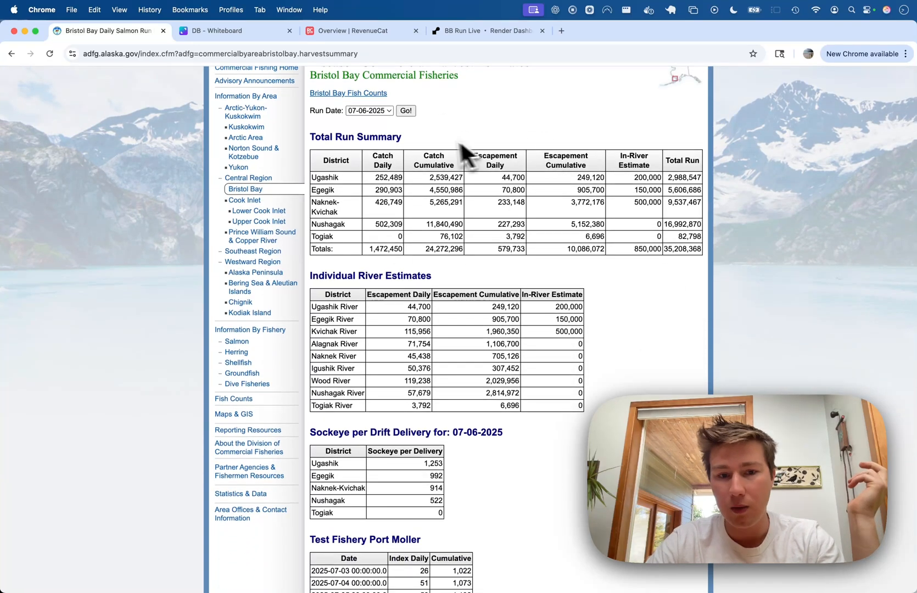
scroll(down, 3)
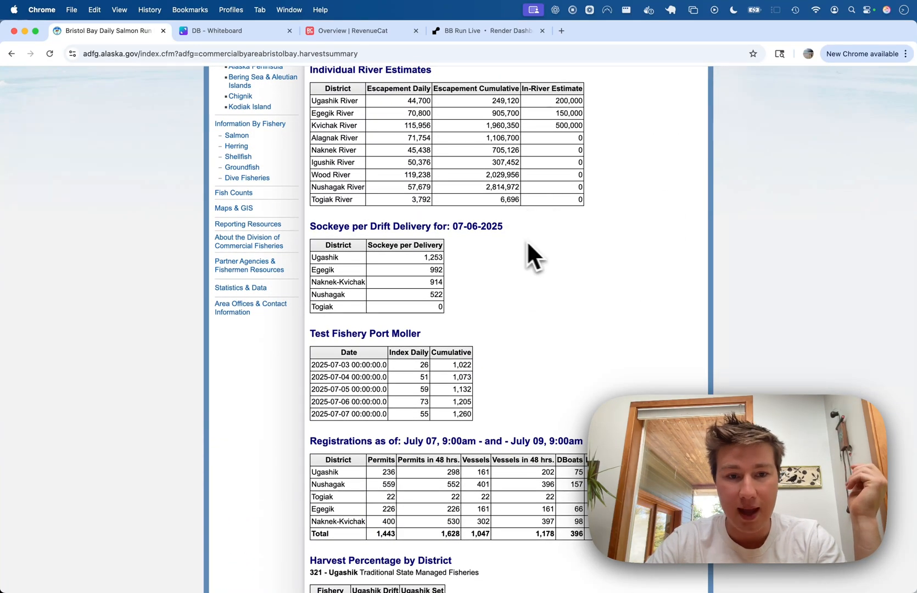
scroll(down, 3)
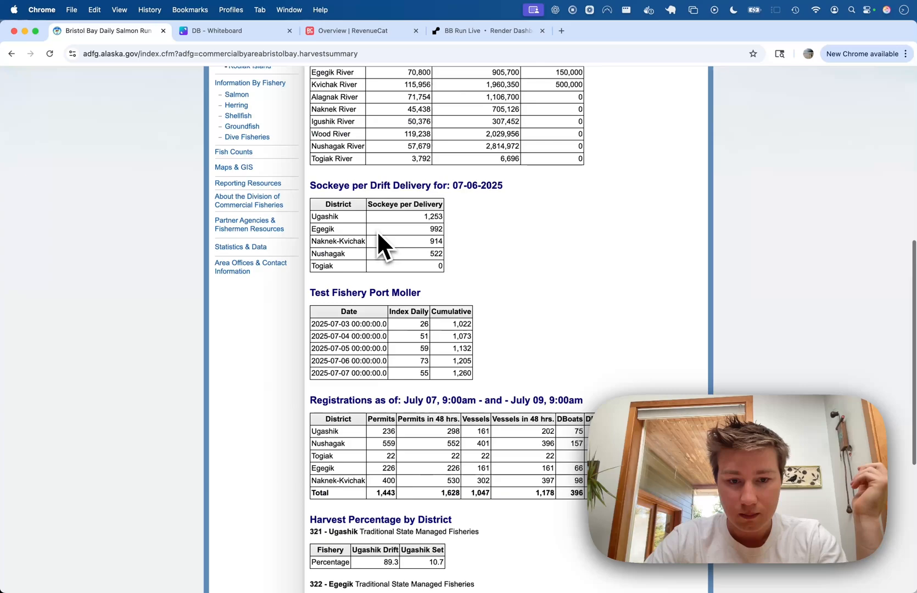
scroll(down, 3)
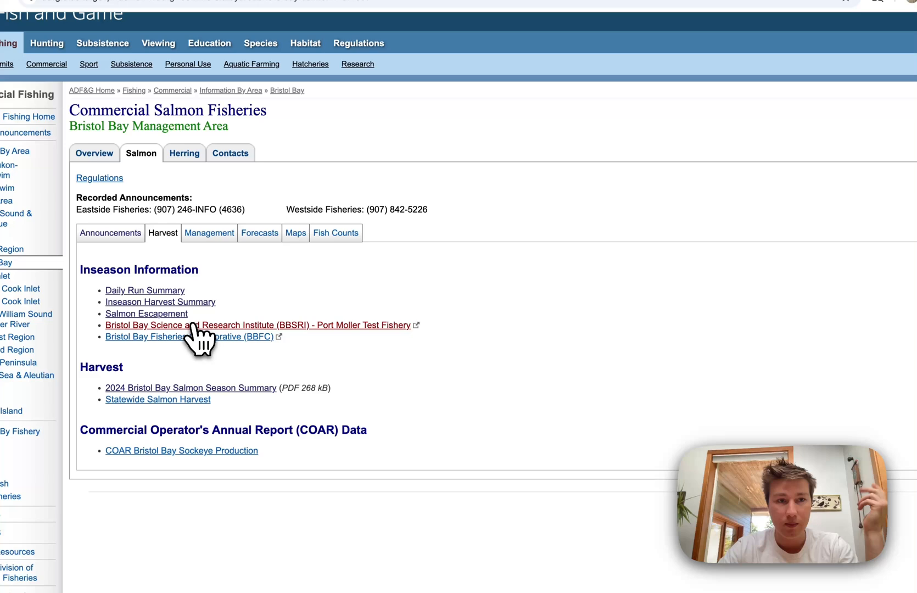
Open the BBSRI Port Moller Test Fishery Catch Update #27 PDF via Inseason Project Data
click(254, 325)
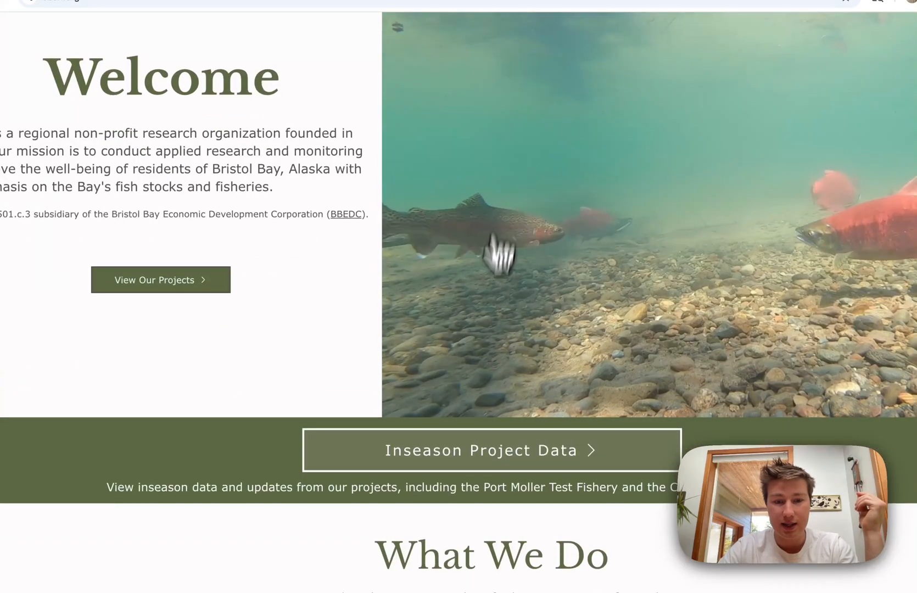
click(479, 450)
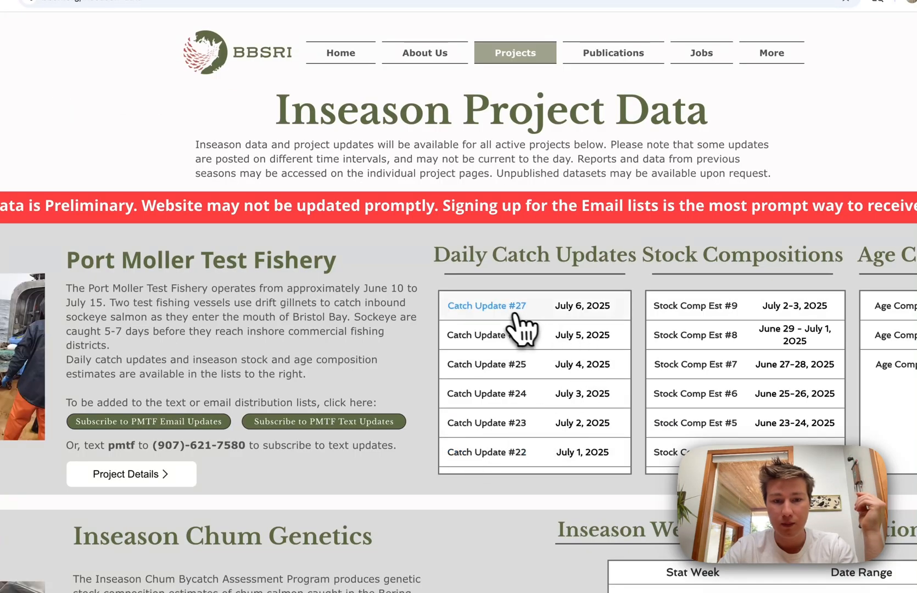
click(486, 306)
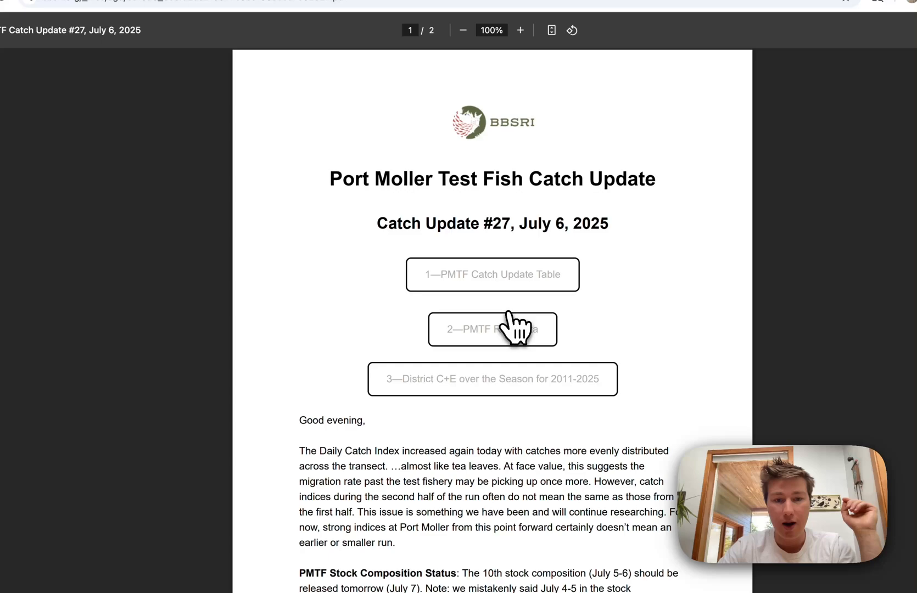
scroll(down, 3)
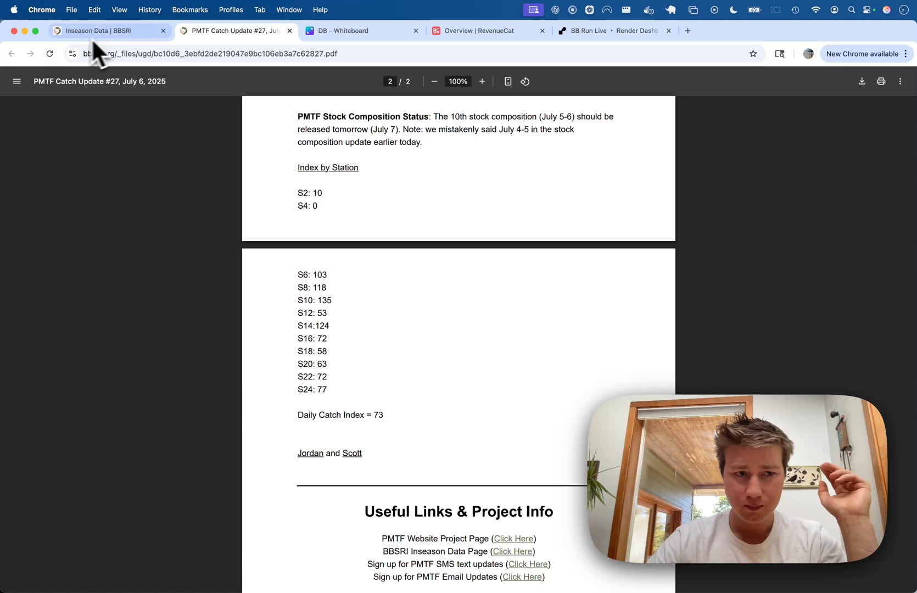
click(110, 31)
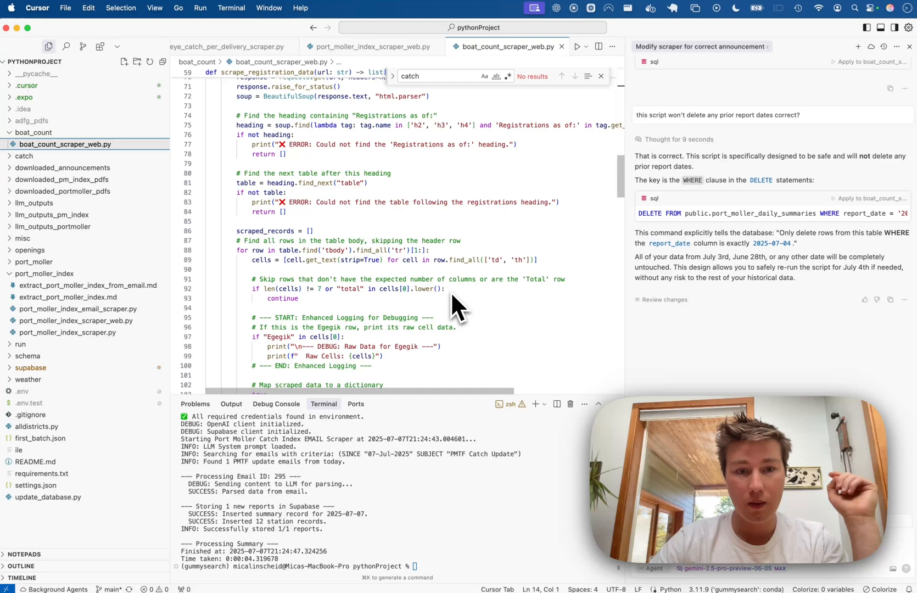
Scroll through the boat_count_scraper_web.py scraping code in Cursor
scroll(down, 3)
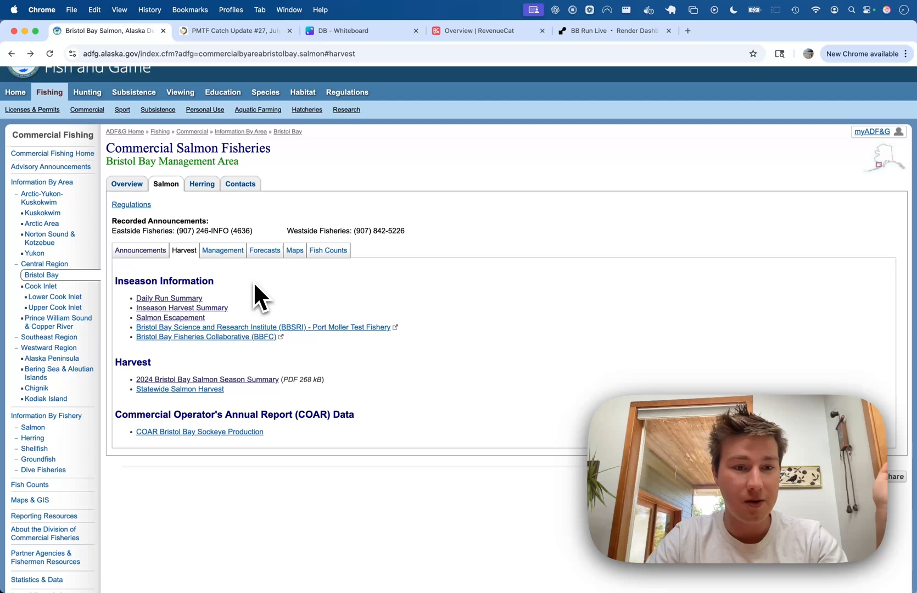
mouse_move(236, 301)
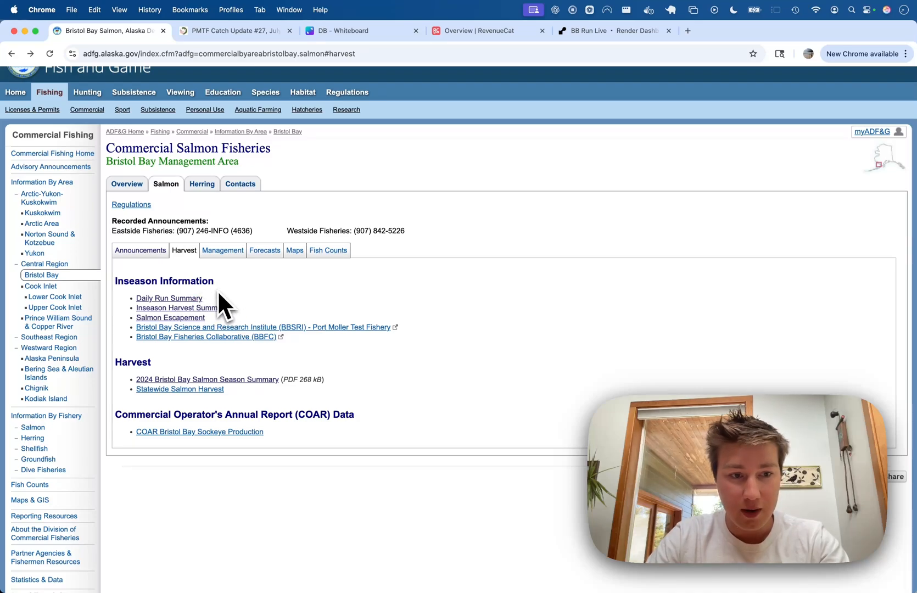
Switch to the Render dashboard for the bb-dashboard-boat-count cron job's events
click(609, 31)
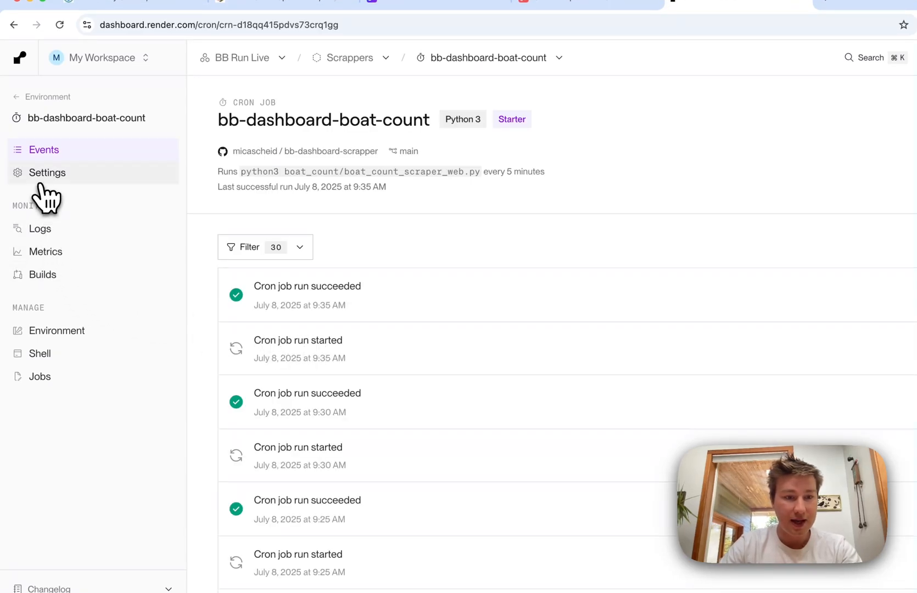
View the cron job's Settings with its five-minute schedule and scraper command
click(47, 173)
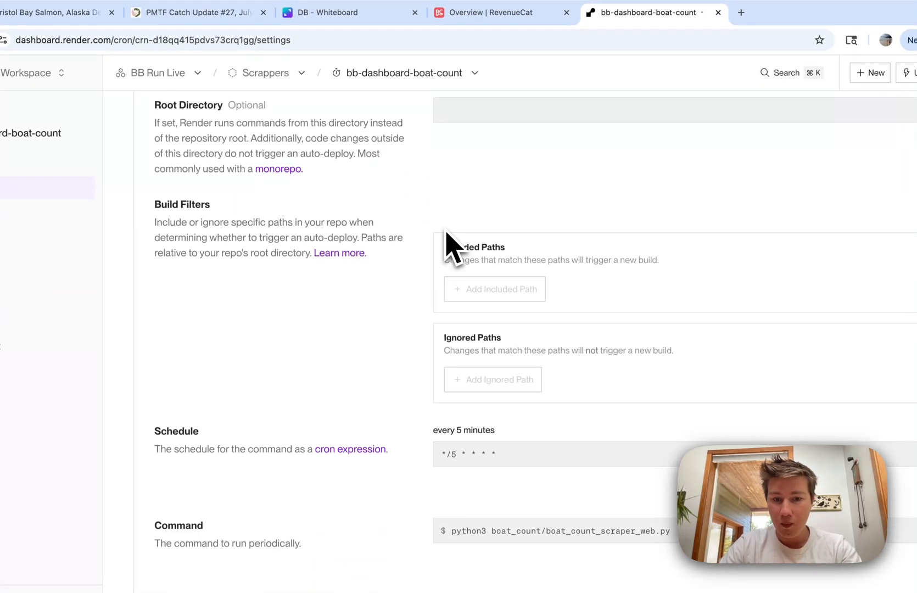
scroll(down, 3)
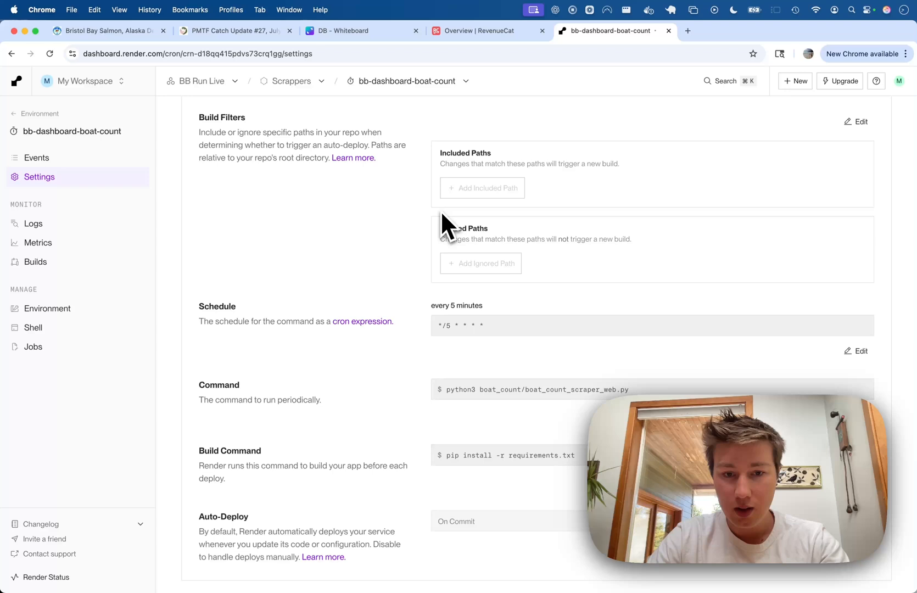
mouse_move(472, 318)
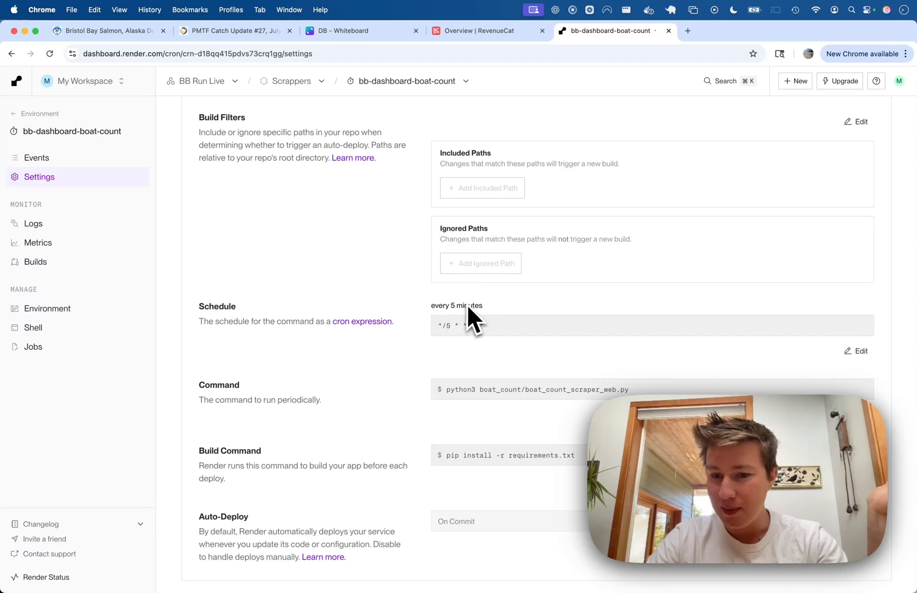
mouse_move(482, 325)
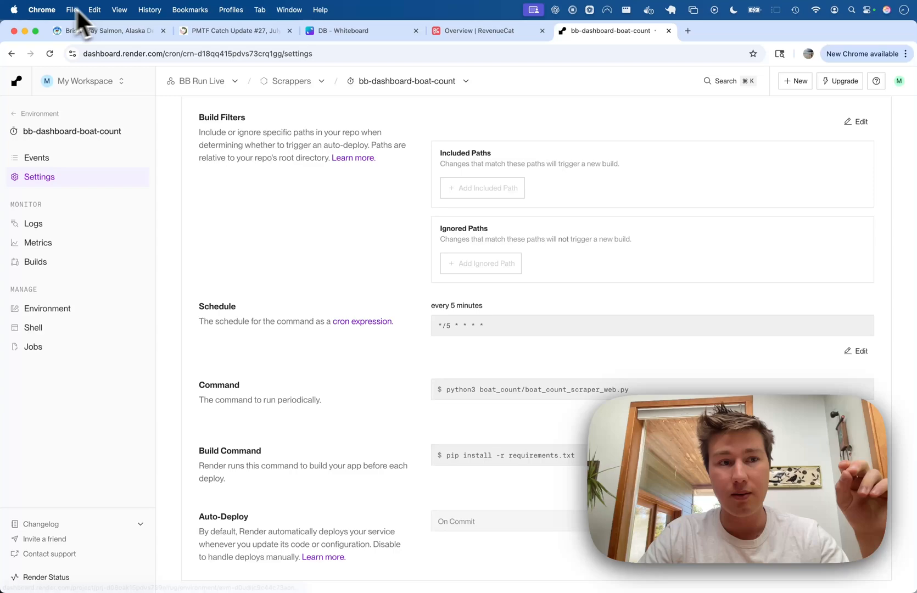
Open the Nushagak Set Gillnet Extension Drift Openings announcement PDF from ADF&G Announcements
click(106, 31)
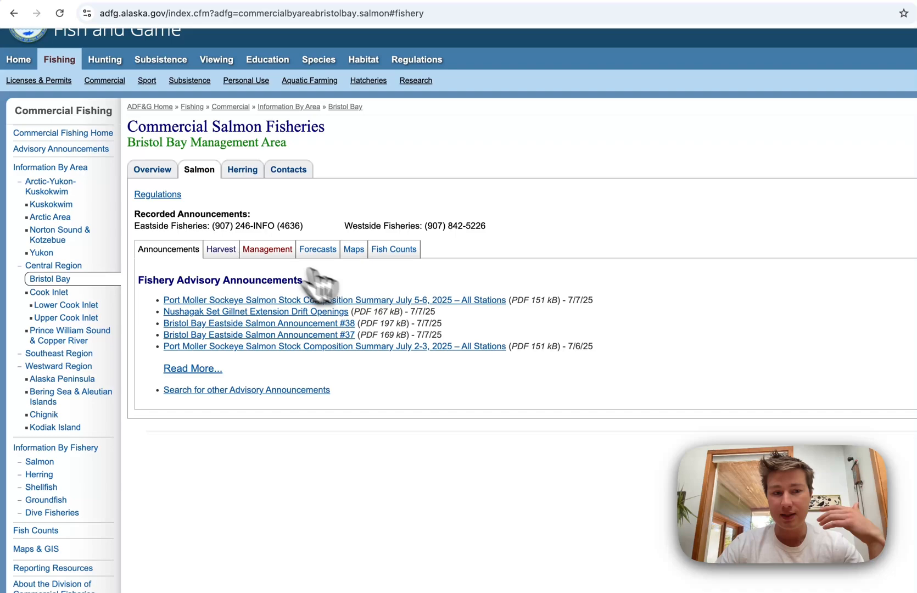
click(220, 248)
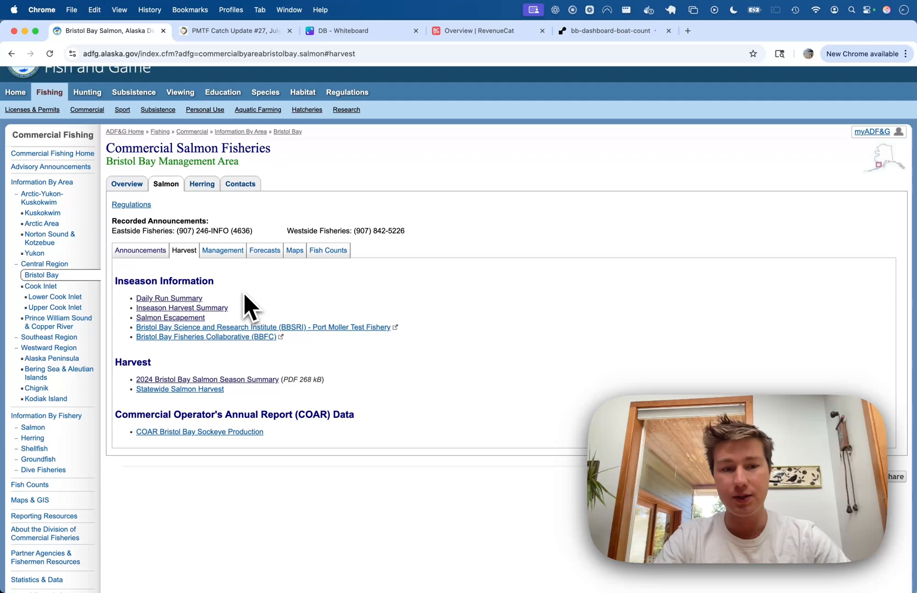
mouse_move(170, 282)
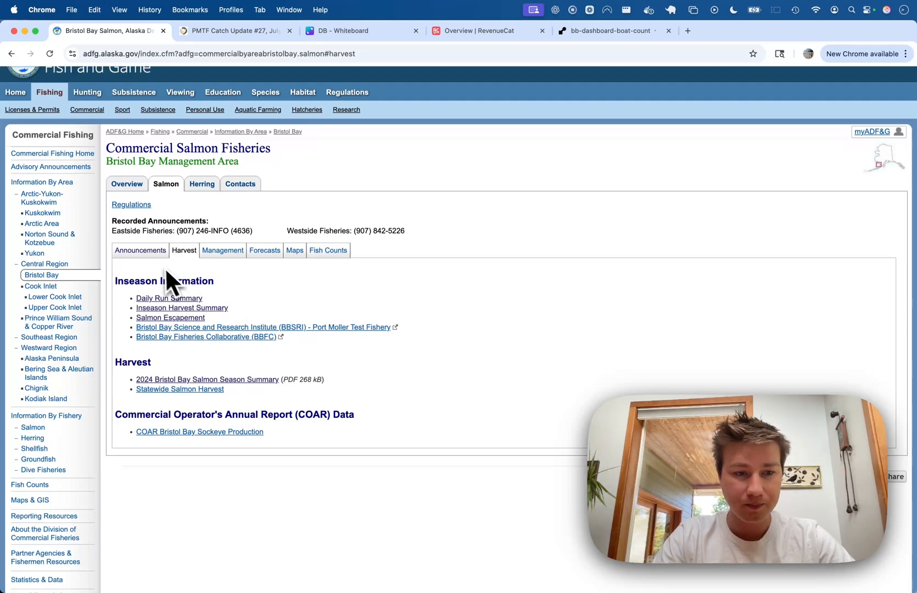
click(139, 250)
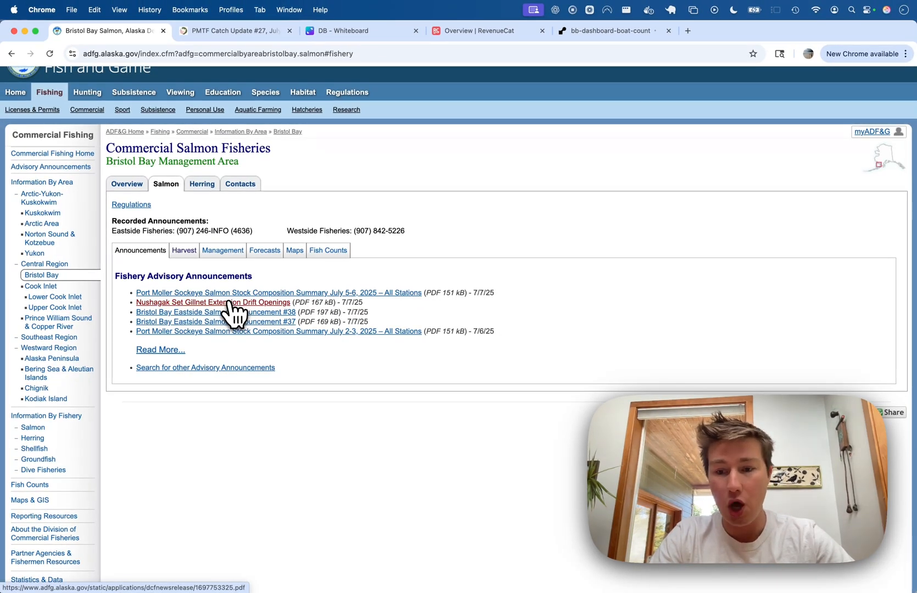
click(213, 301)
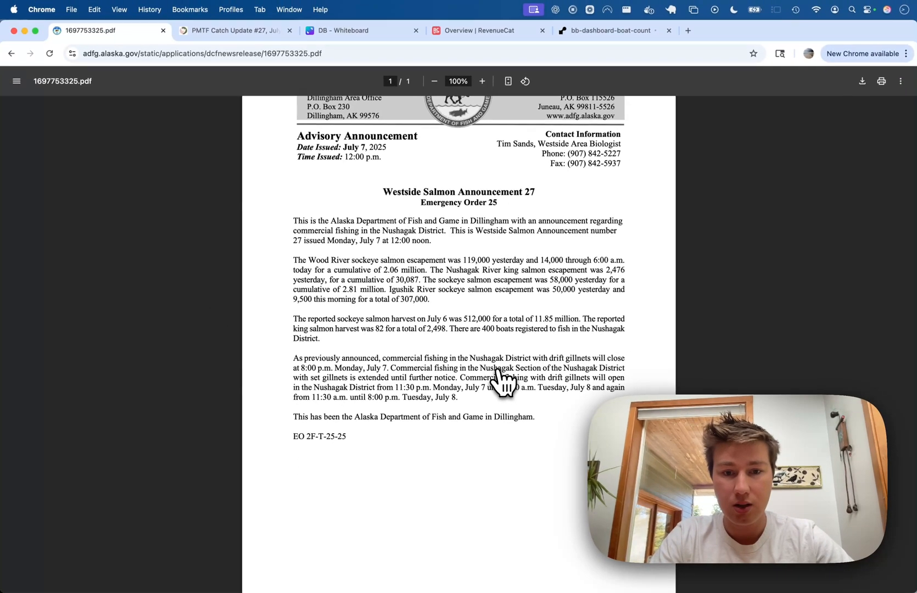
mouse_move(474, 383)
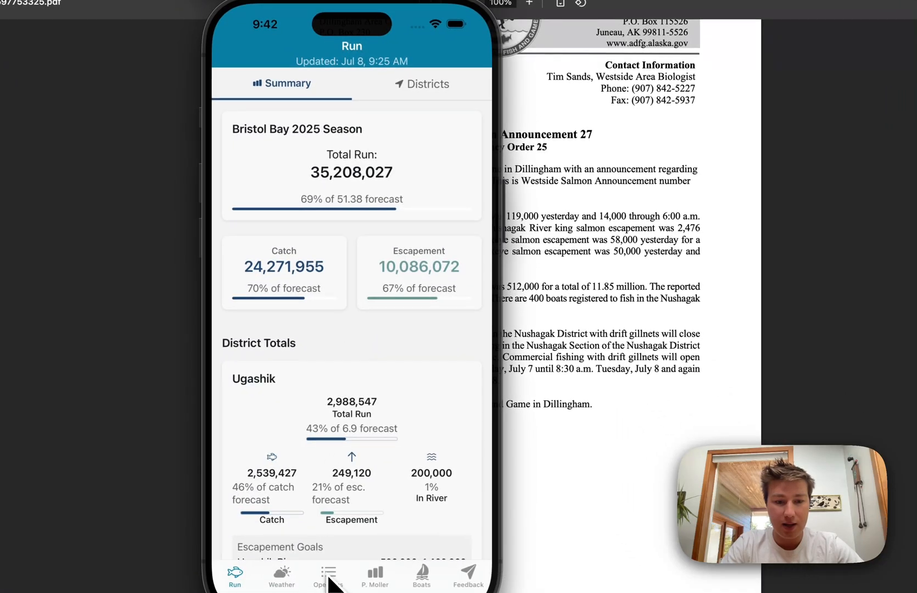
click(326, 576)
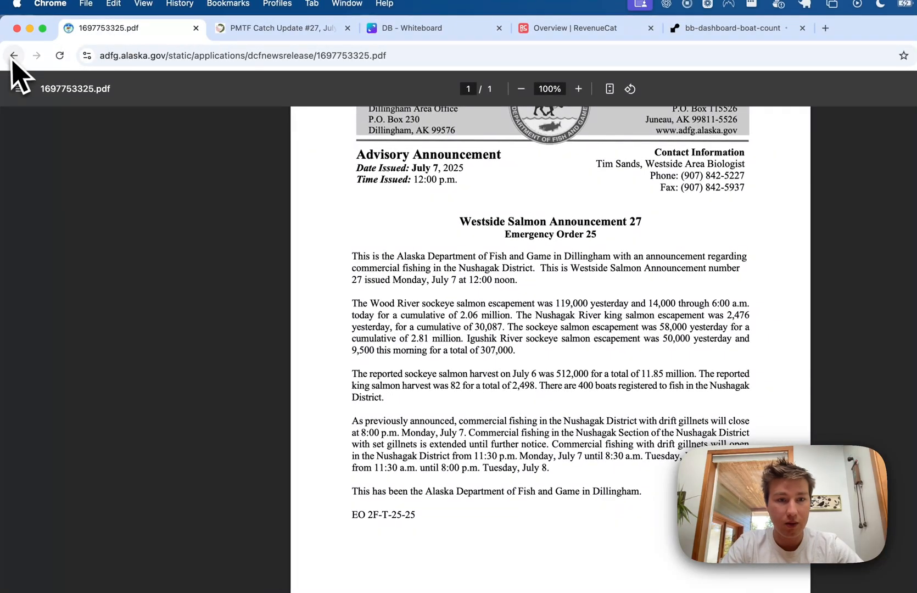
Go back to the ADF&G Bristol Bay fishery advisory announcements list
click(14, 56)
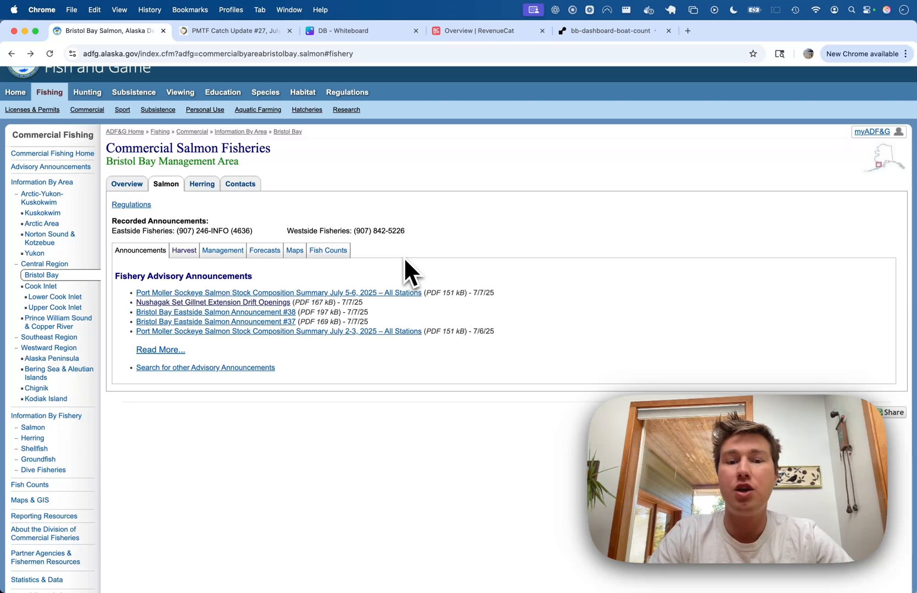
mouse_move(453, 327)
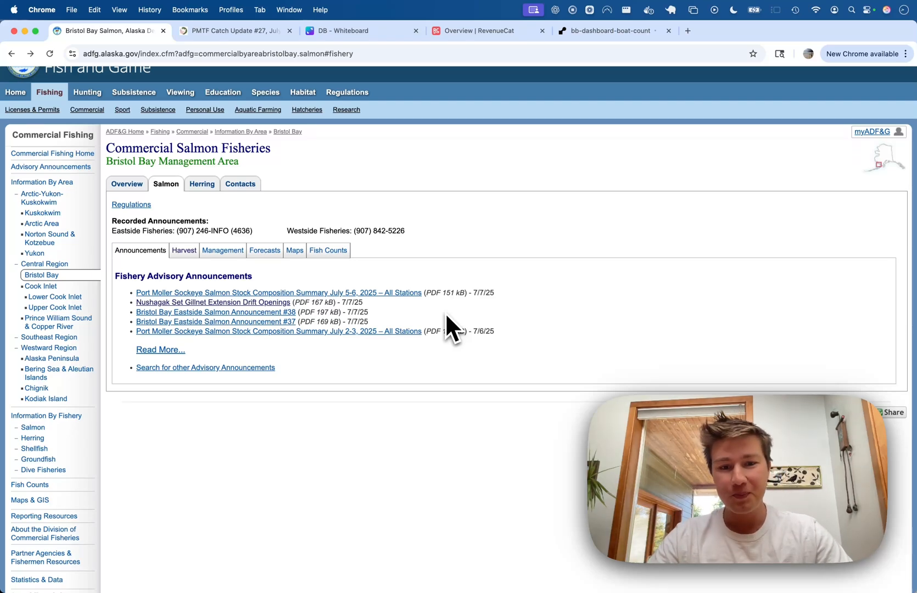
mouse_move(392, 325)
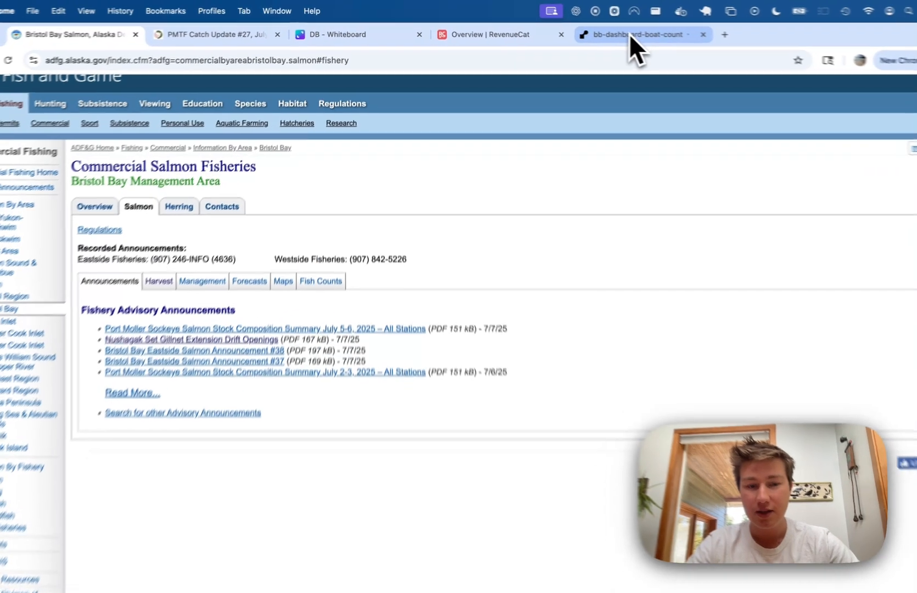
Review the bb-dashboard-openings cron job's succeeded runs in Render, then return to the whiteboard
click(637, 34)
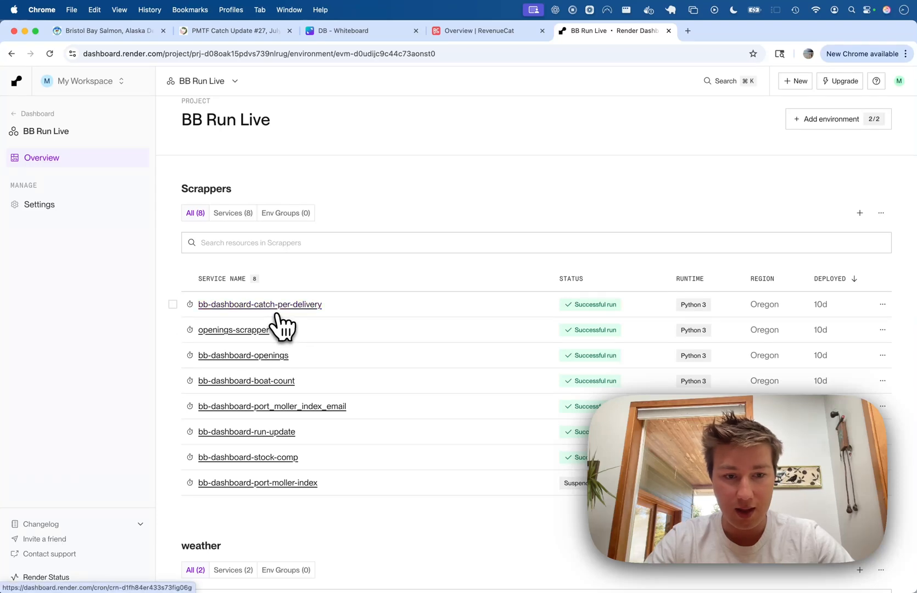
mouse_move(272, 406)
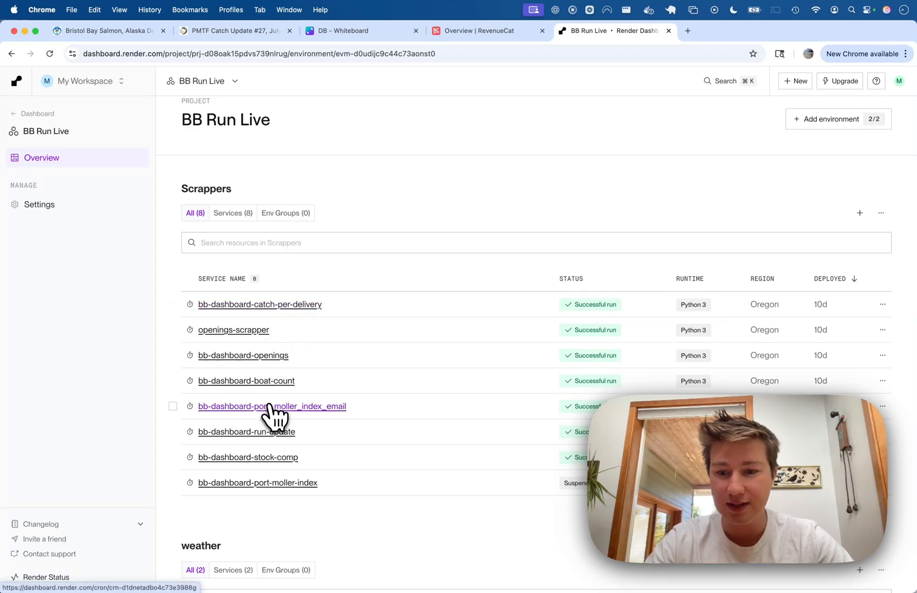
mouse_move(271, 406)
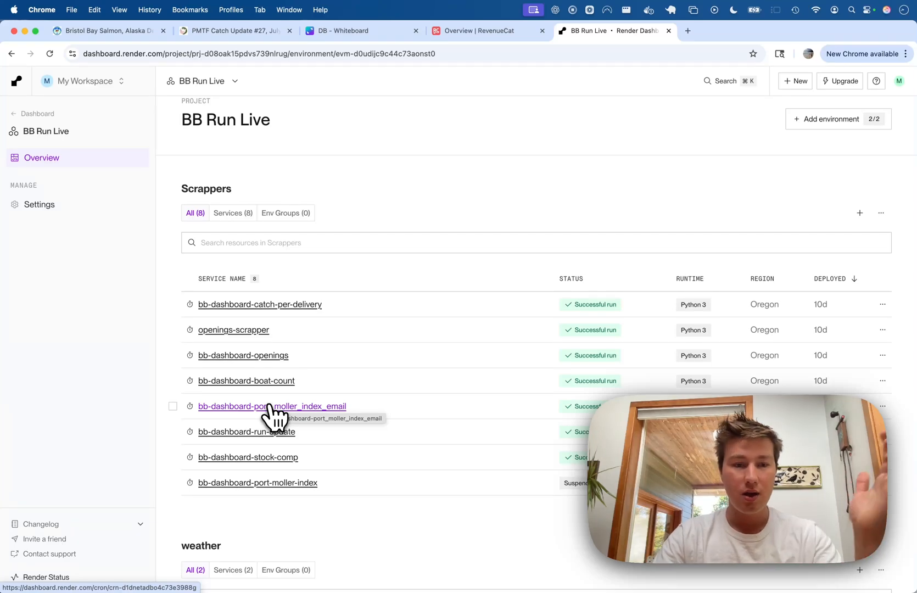
click(242, 354)
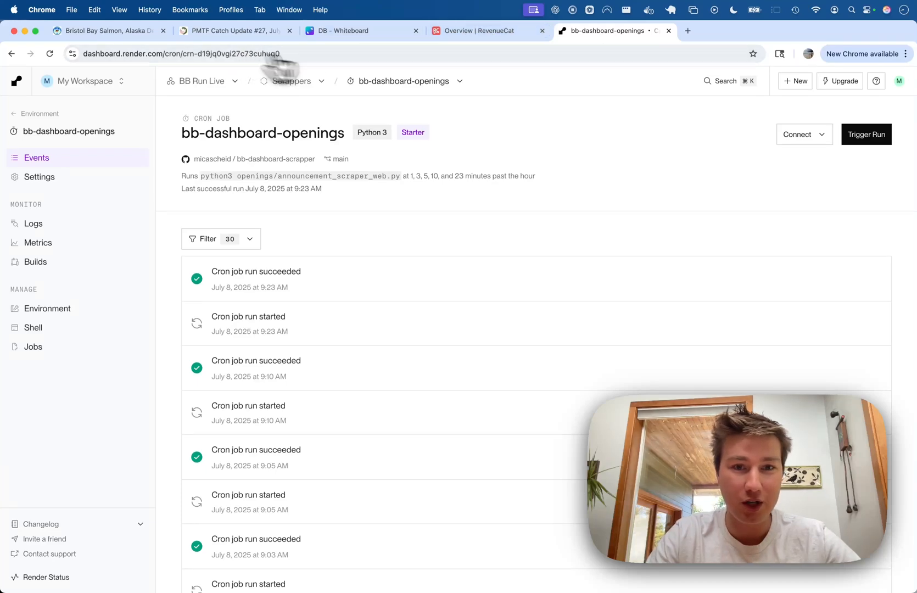
click(359, 30)
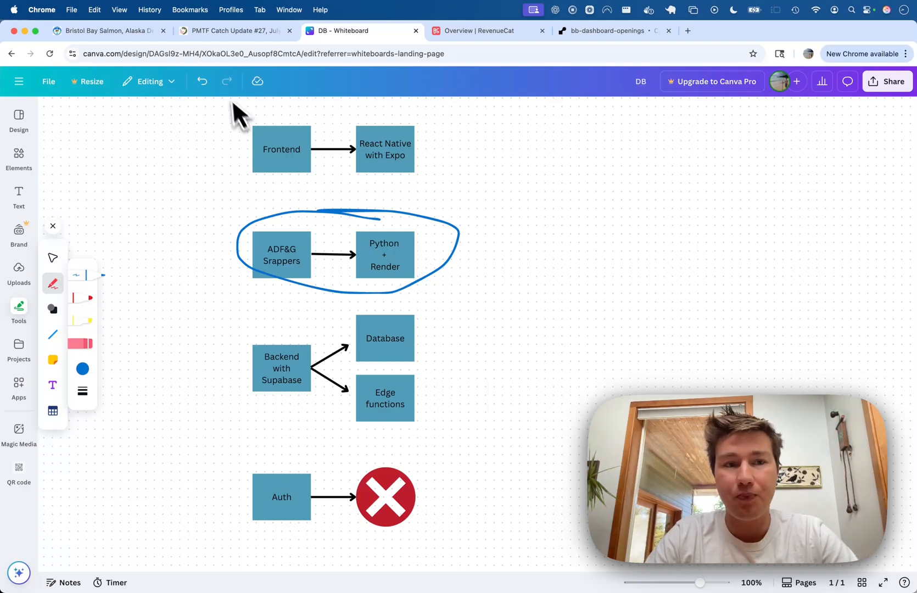
View the Port Moller catch update PDF and the Bristol Bay fishery announcements page
click(234, 30)
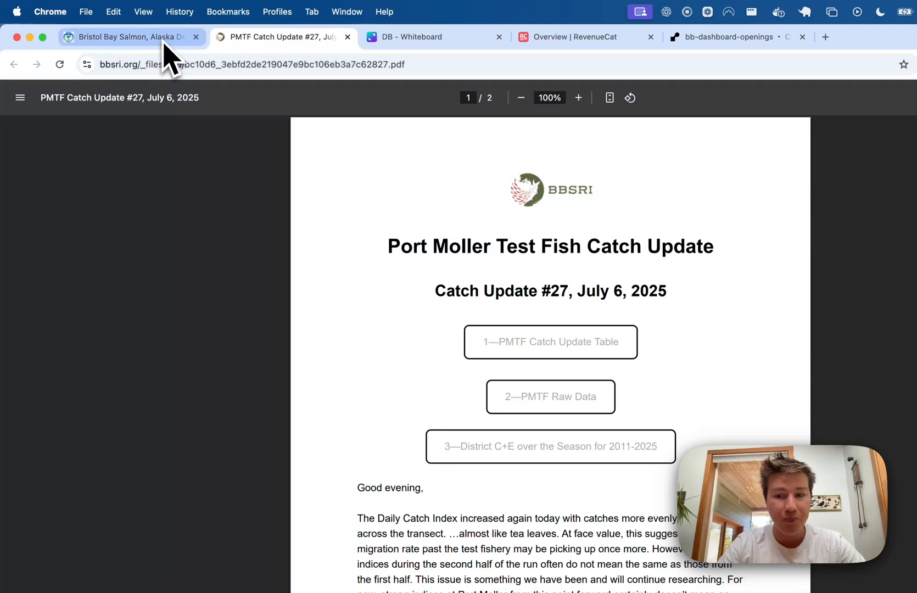
click(125, 37)
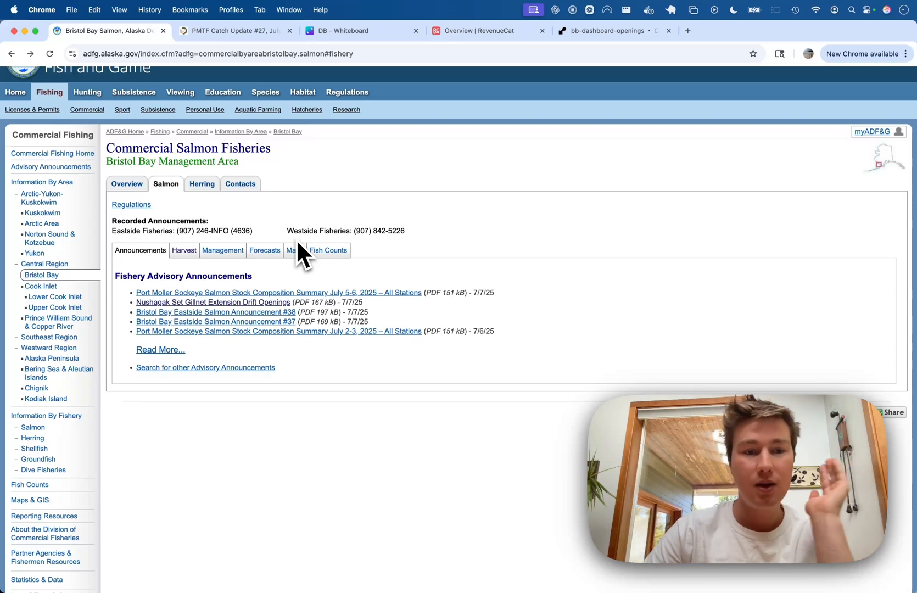
mouse_move(407, 64)
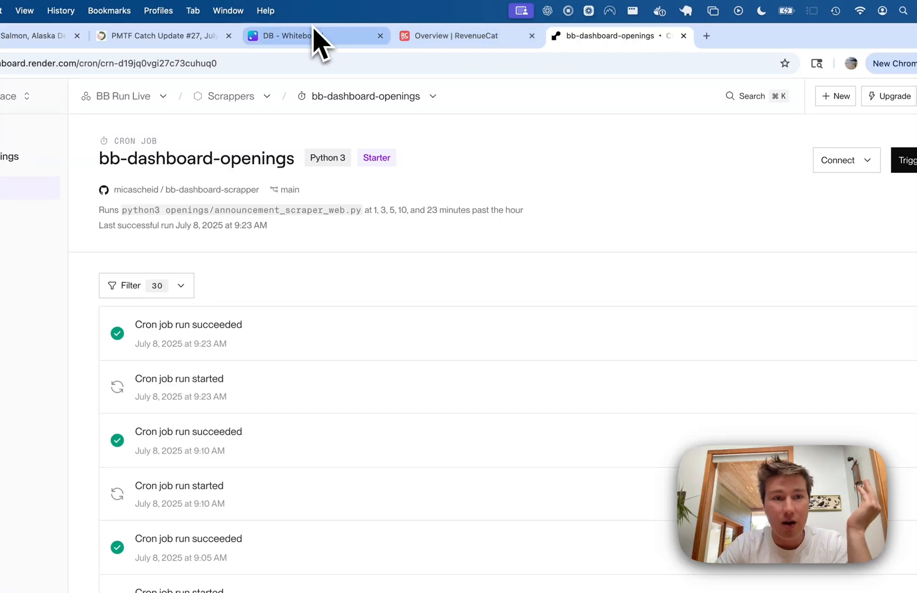
Bring the Canva architecture whiteboard back with the app's Openings screen over it
click(295, 35)
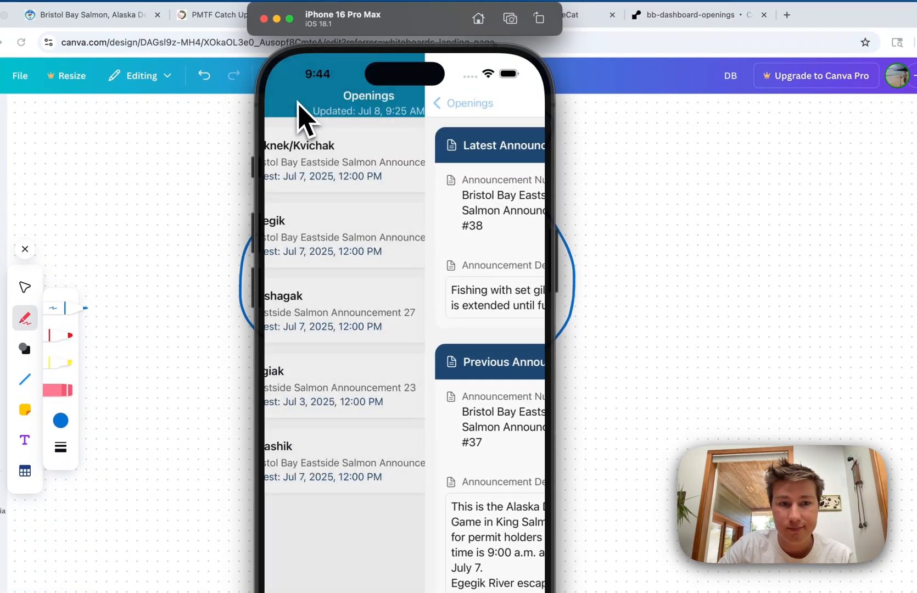
Show the app's Weather screen with the Port Heiden to Nelson Lagoon marine forecast
click(313, 556)
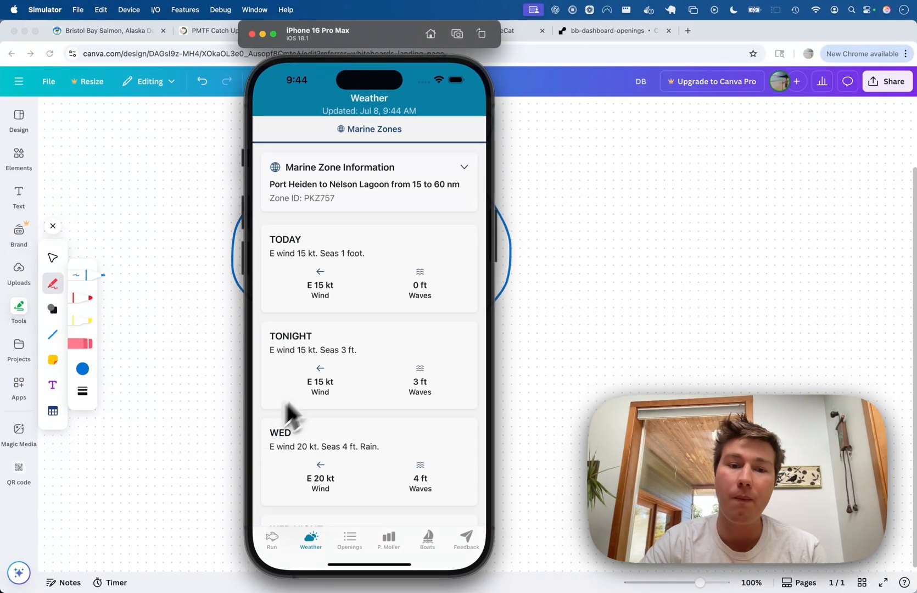
mouse_move(411, 267)
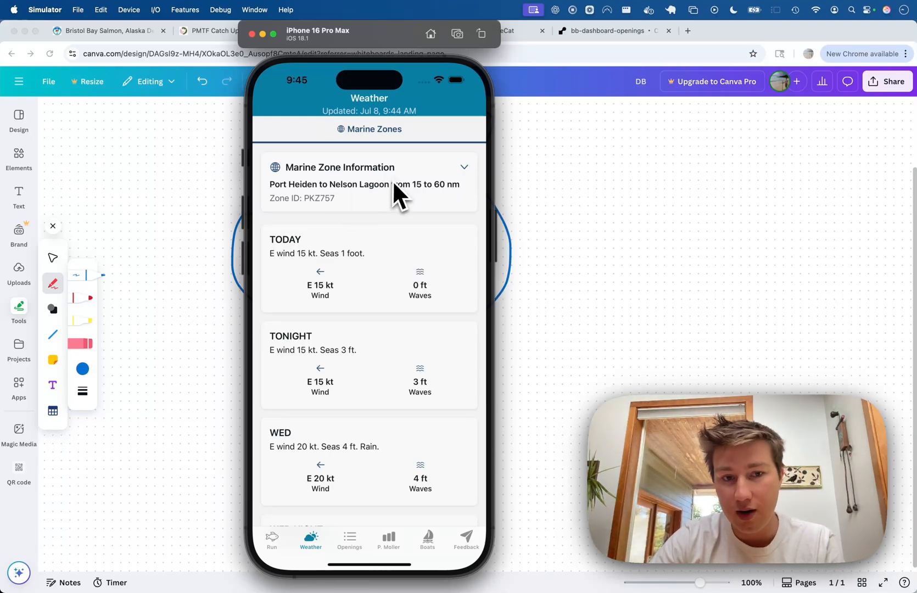
List the marine zone choices with Port Heiden to Nelson Lagoon 15–60 nm (PKZ757) checked
click(369, 167)
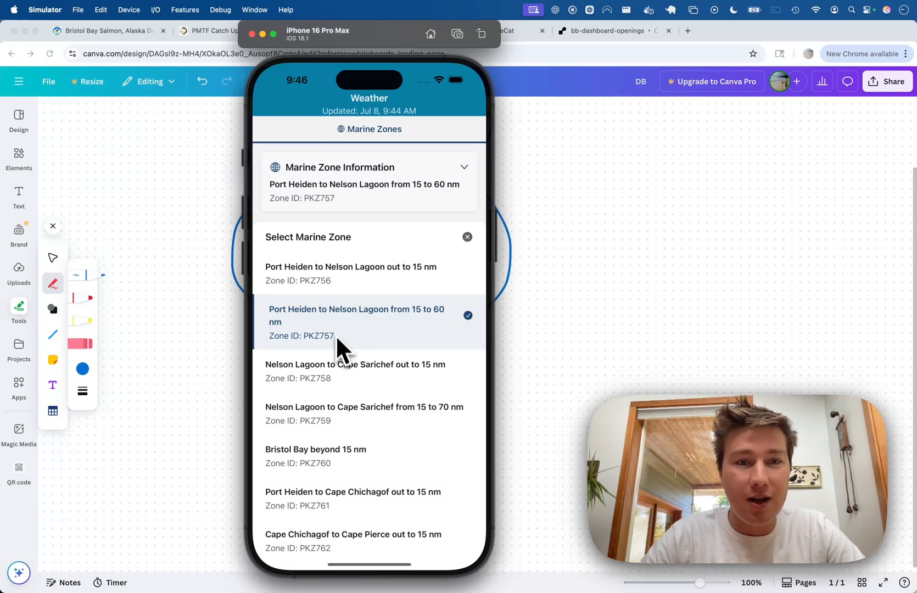
mouse_move(322, 216)
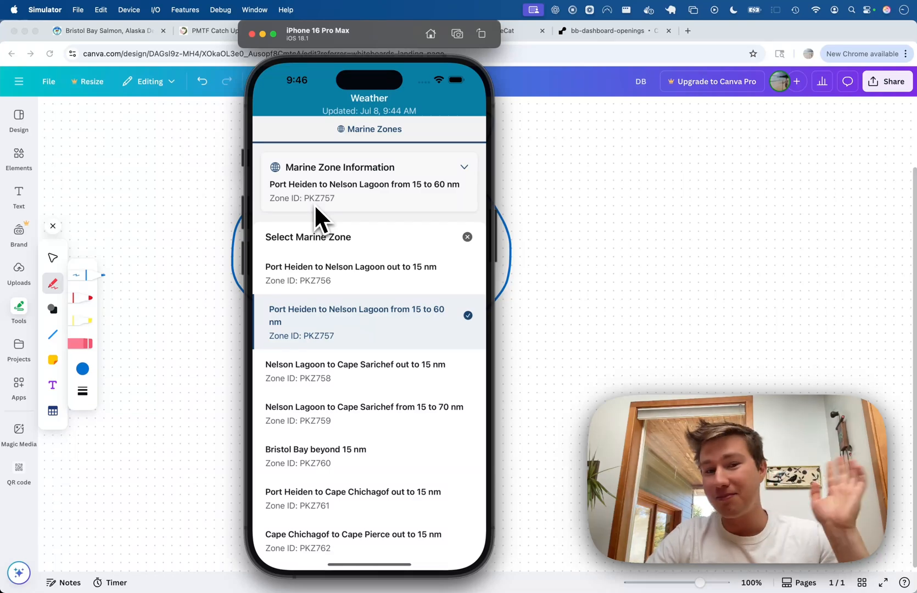
mouse_move(335, 65)
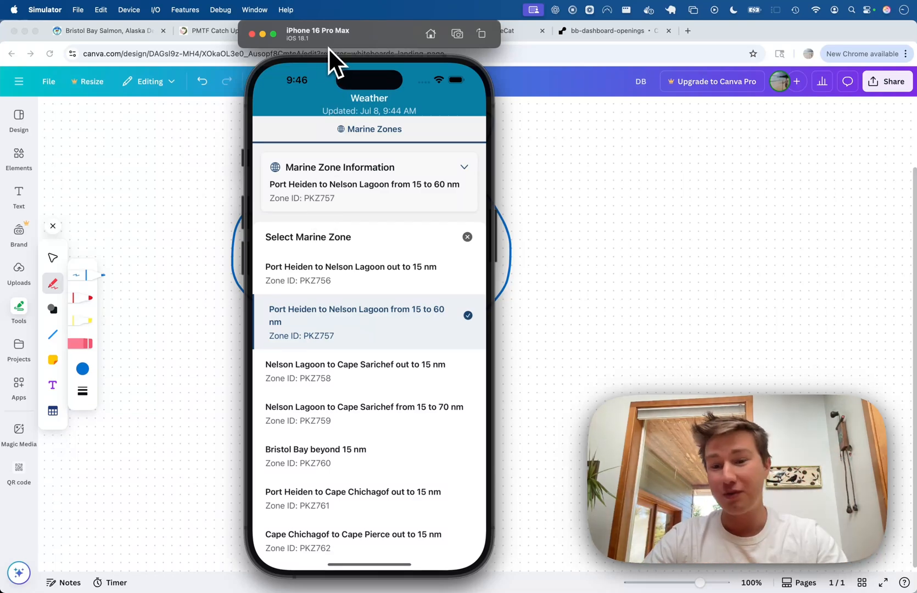
mouse_move(269, 47)
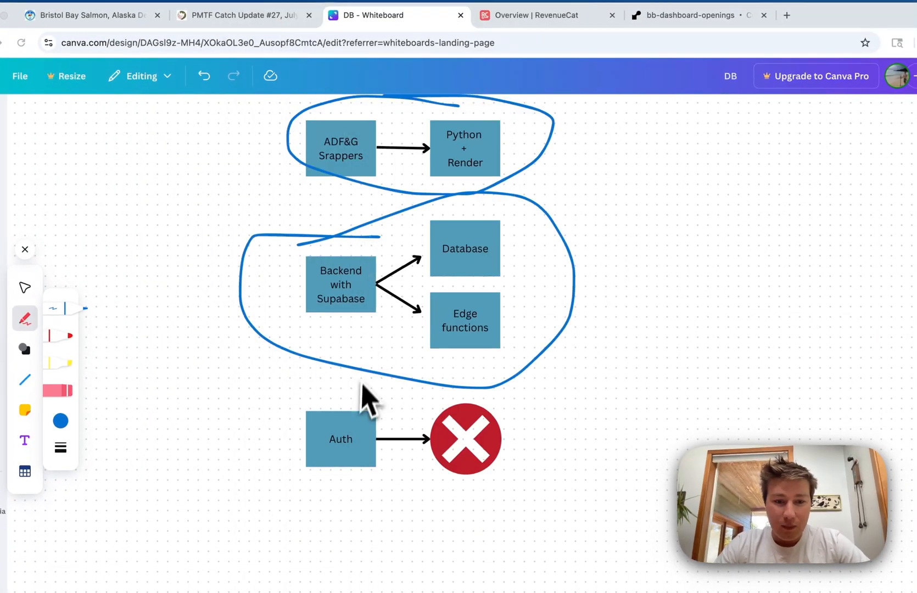
Scroll the whiteboard toward the Backend with Supabase group
scroll(down, 3)
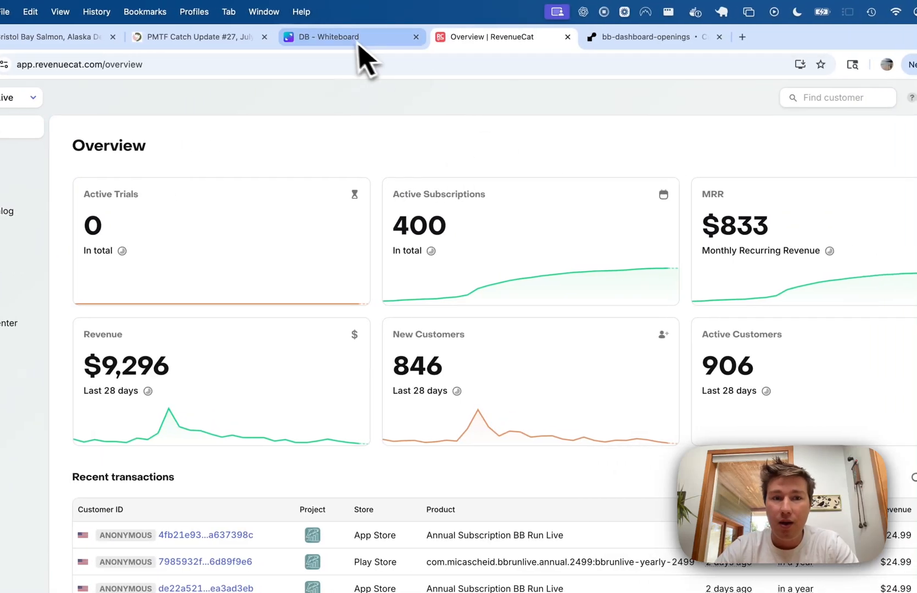
click(351, 37)
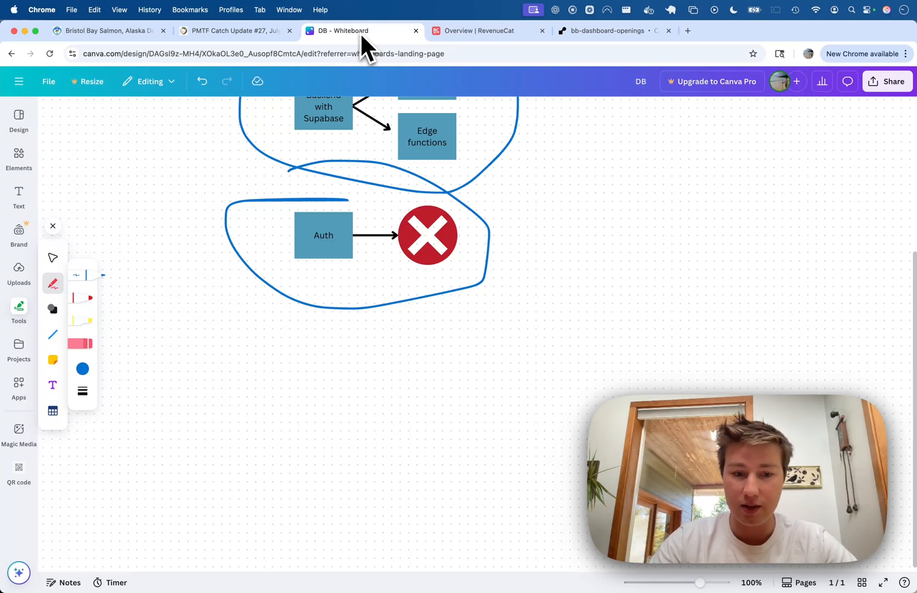
mouse_move(490, 234)
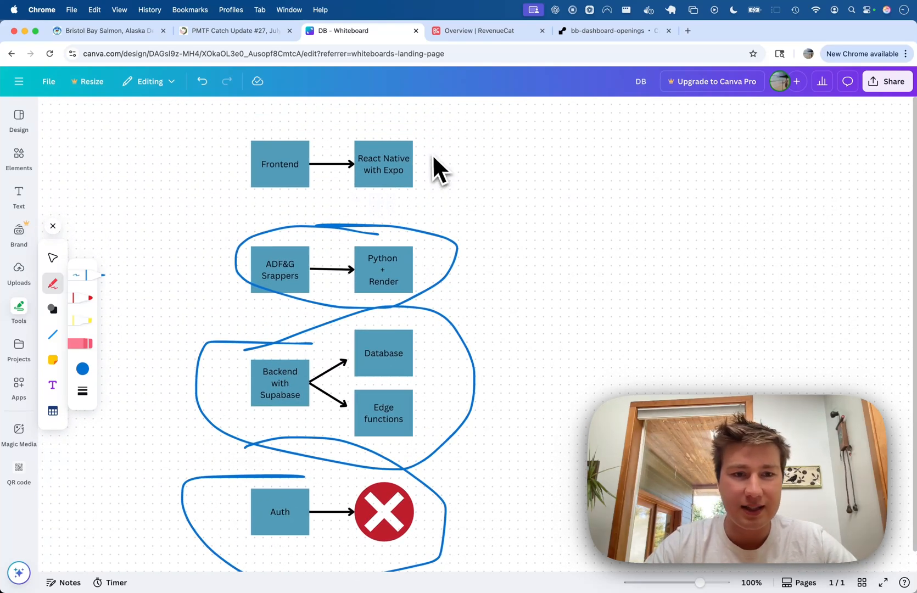
mouse_move(431, 162)
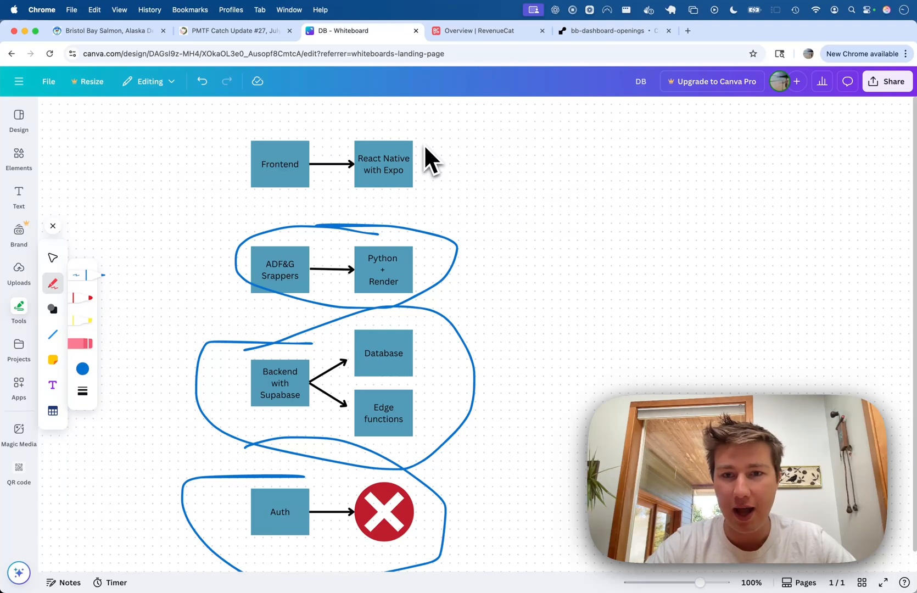